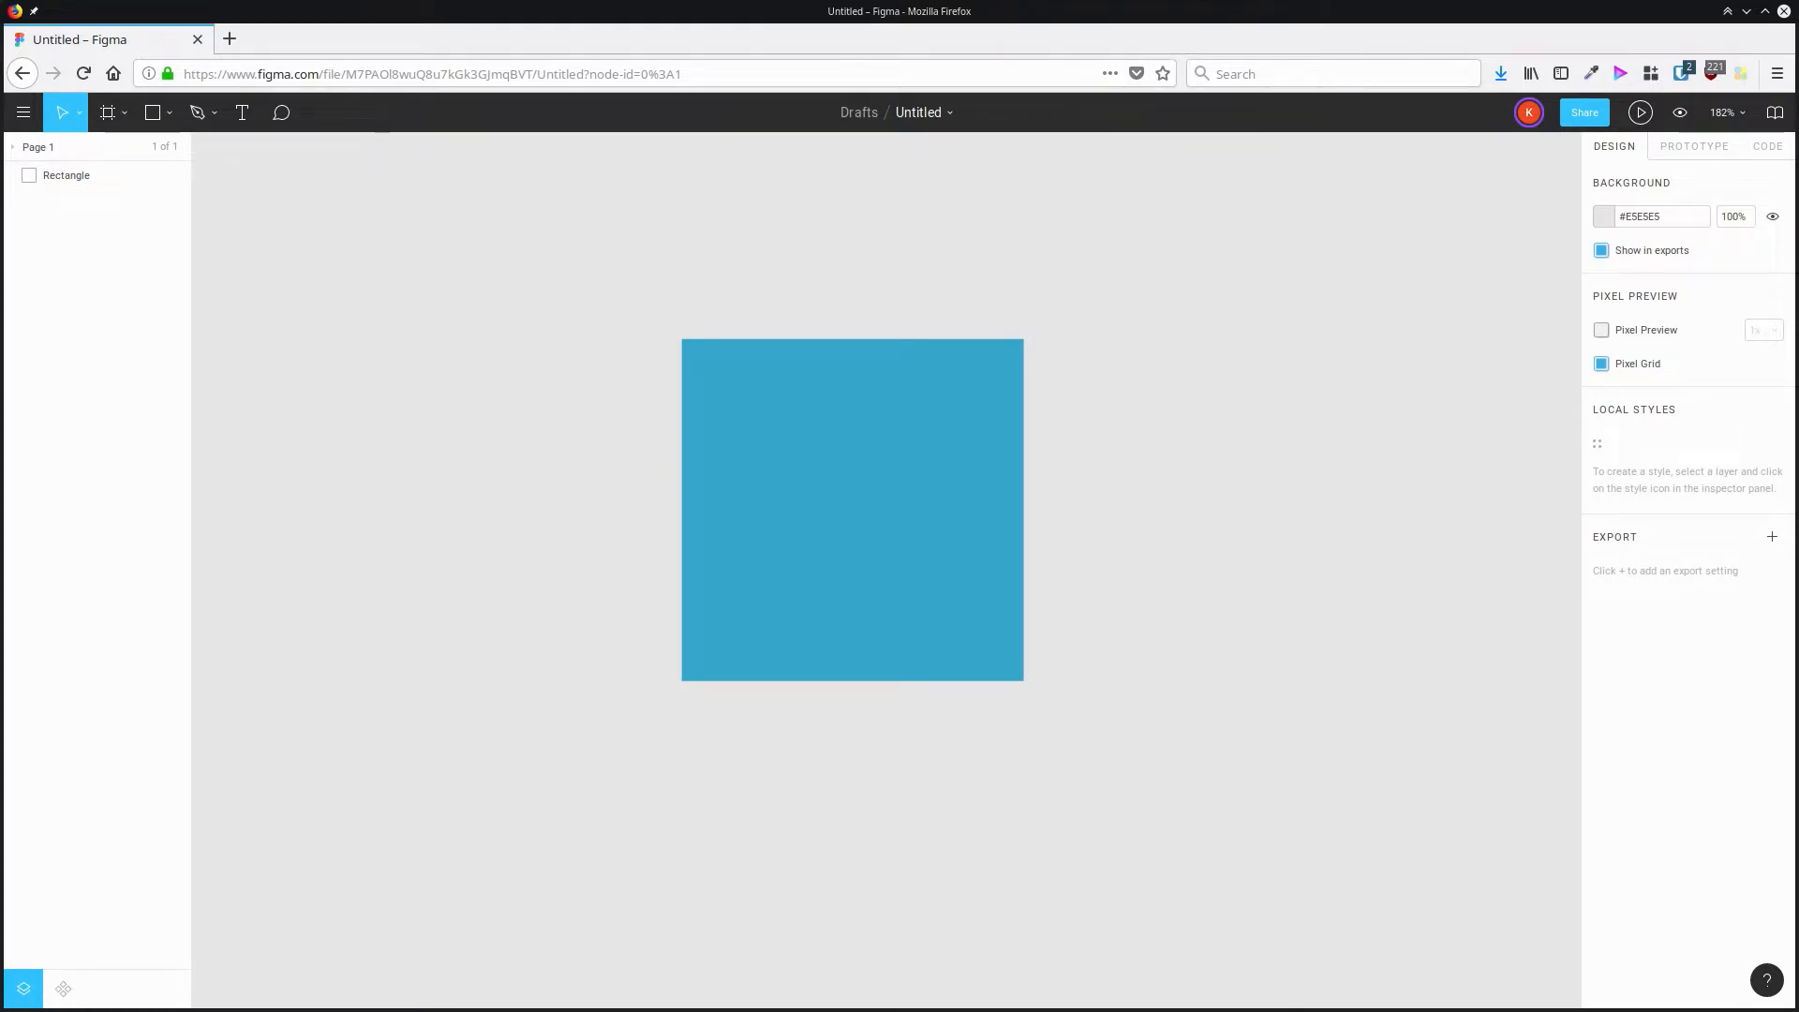
Rotate the blue 200×200 square to -45° so it becomes a diamond.
click(850, 518)
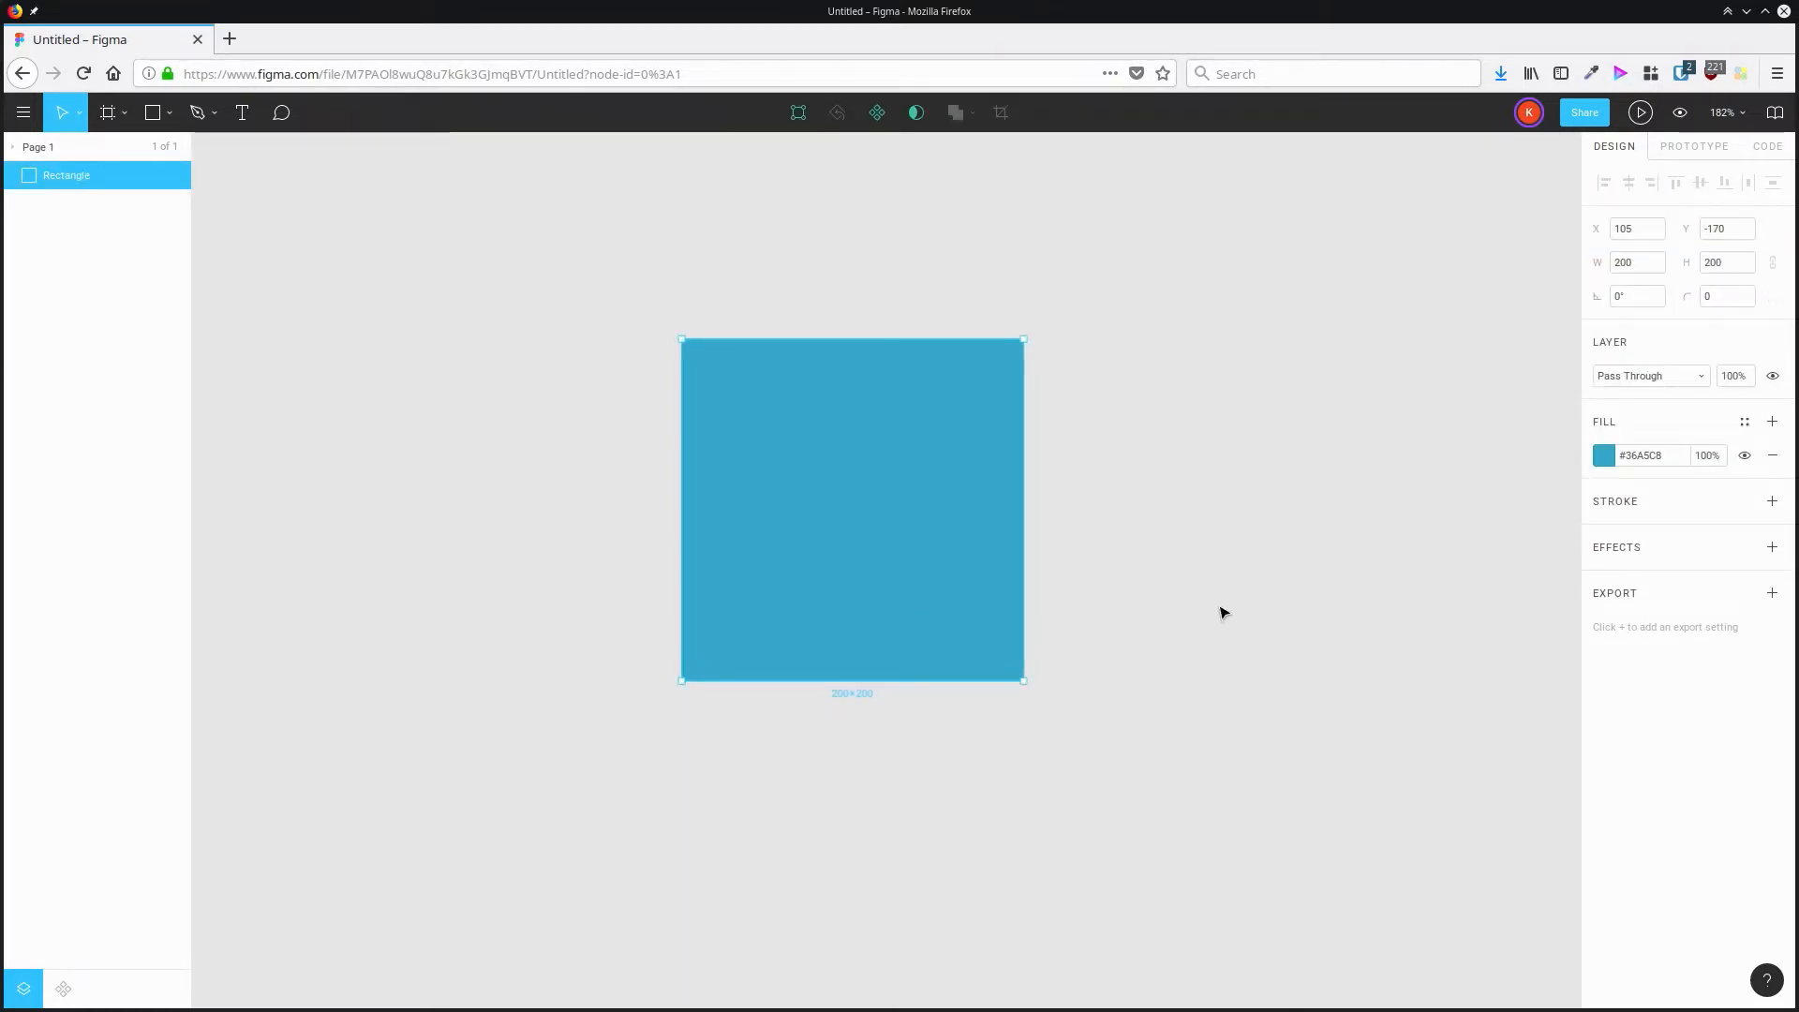
mouse_move(1026, 710)
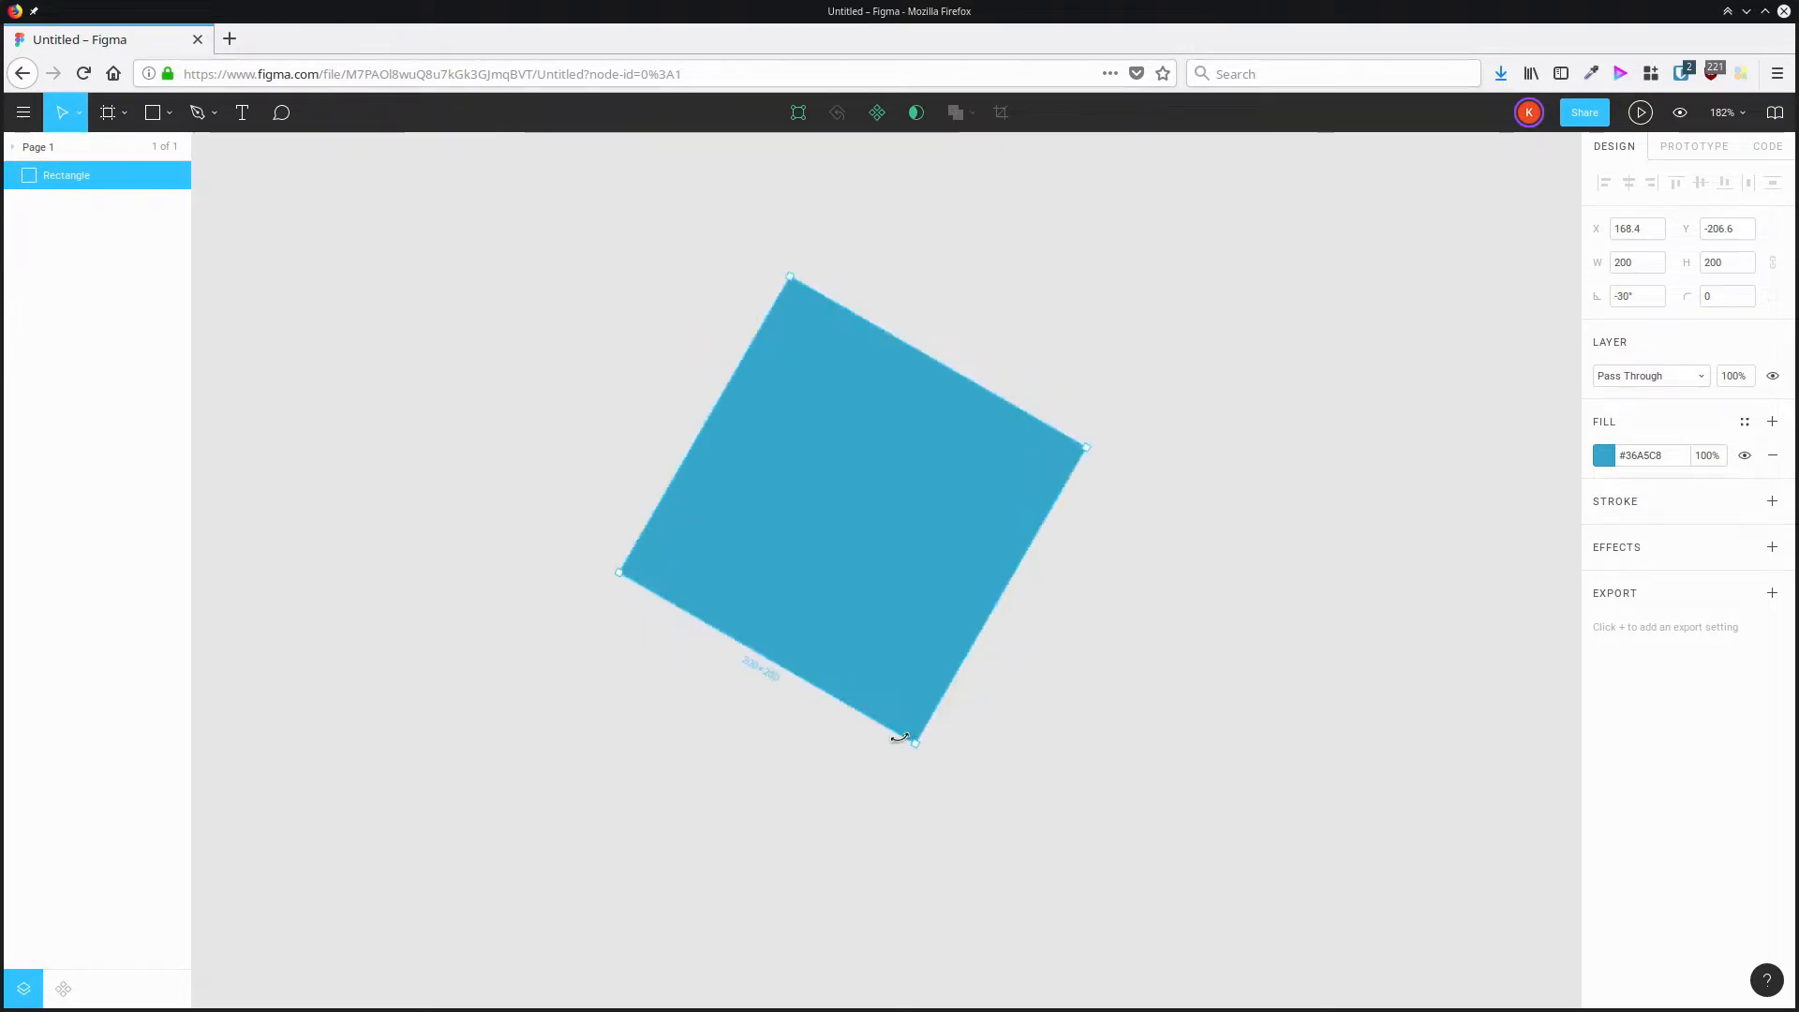
drag(911, 740, 848, 751)
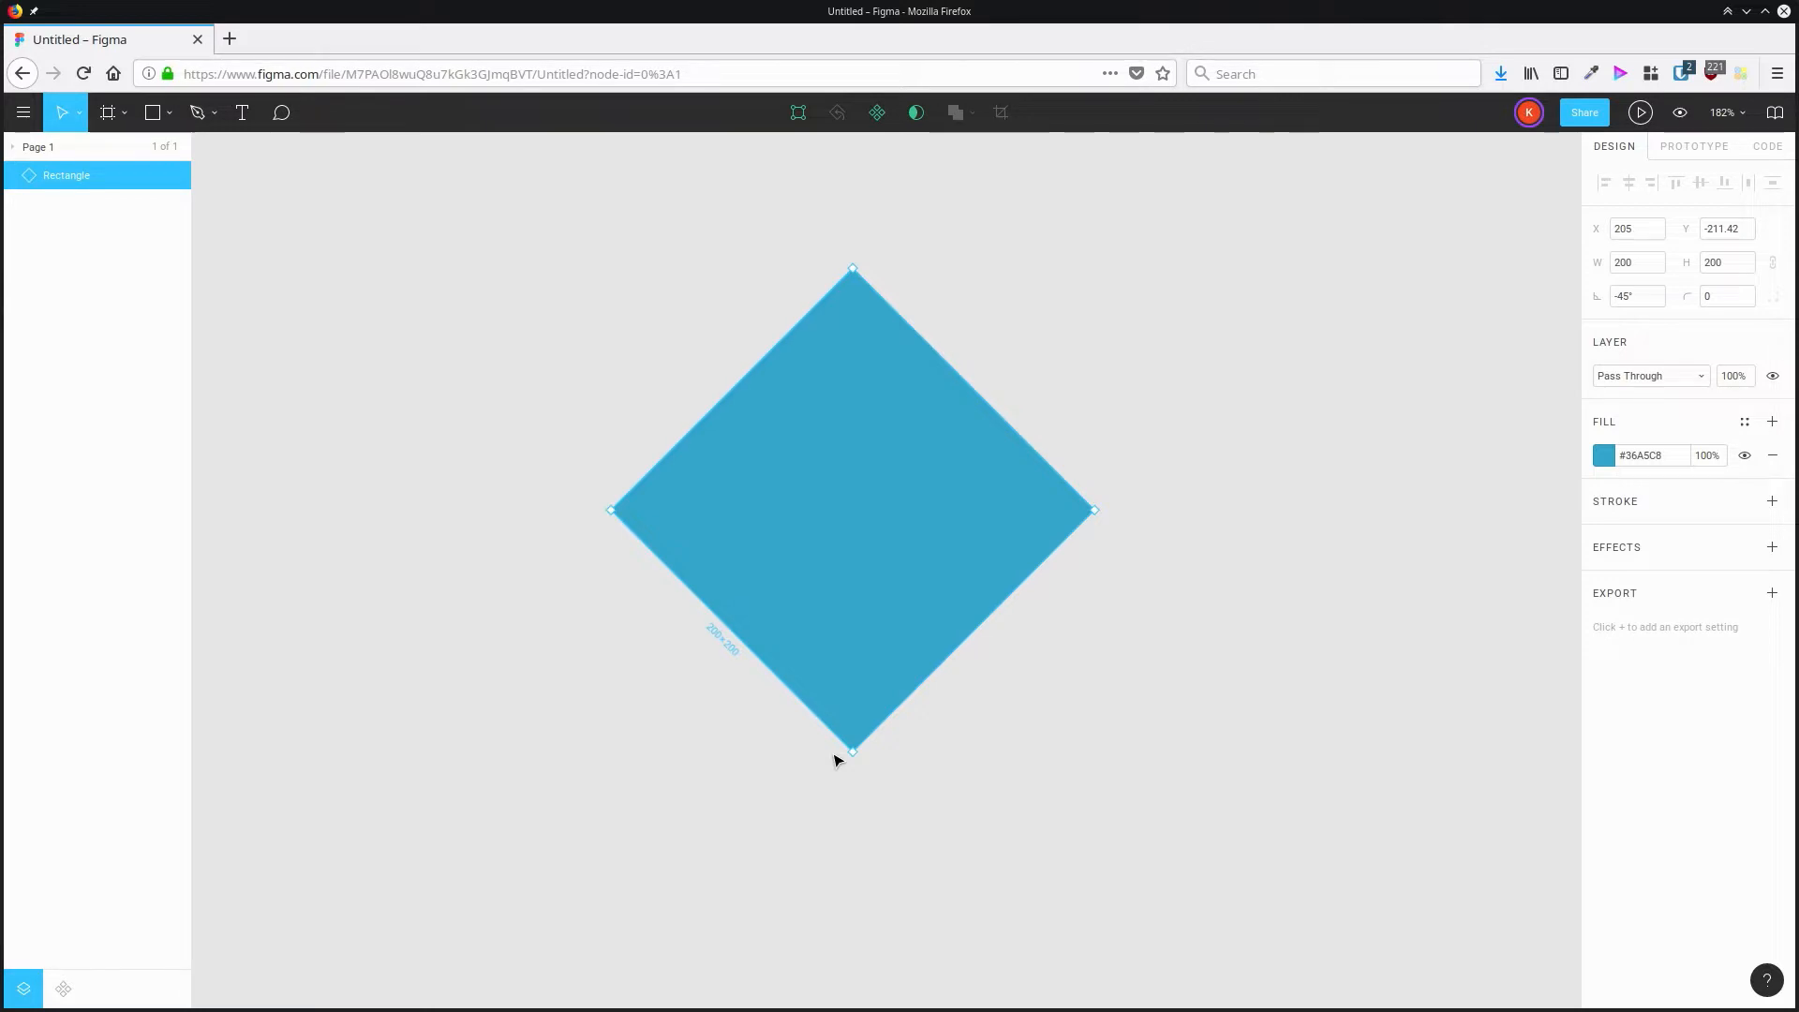
mouse_move(934, 724)
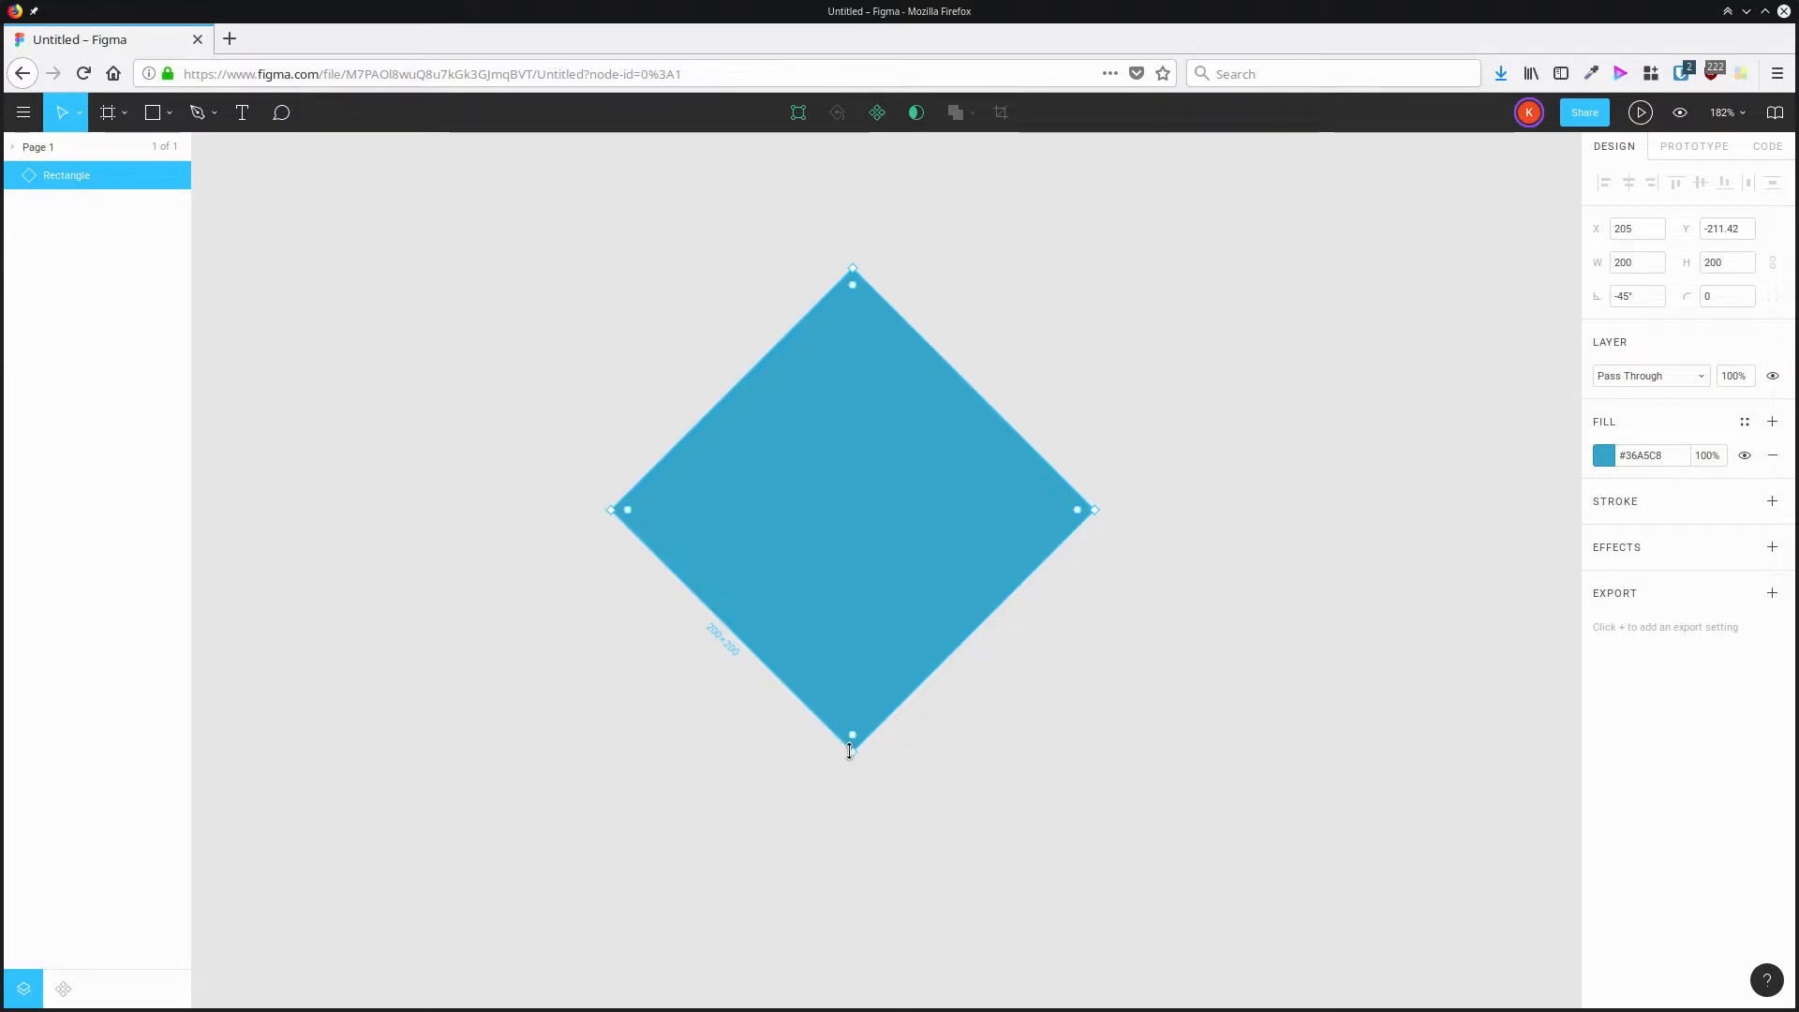
drag(849, 736, 877, 481)
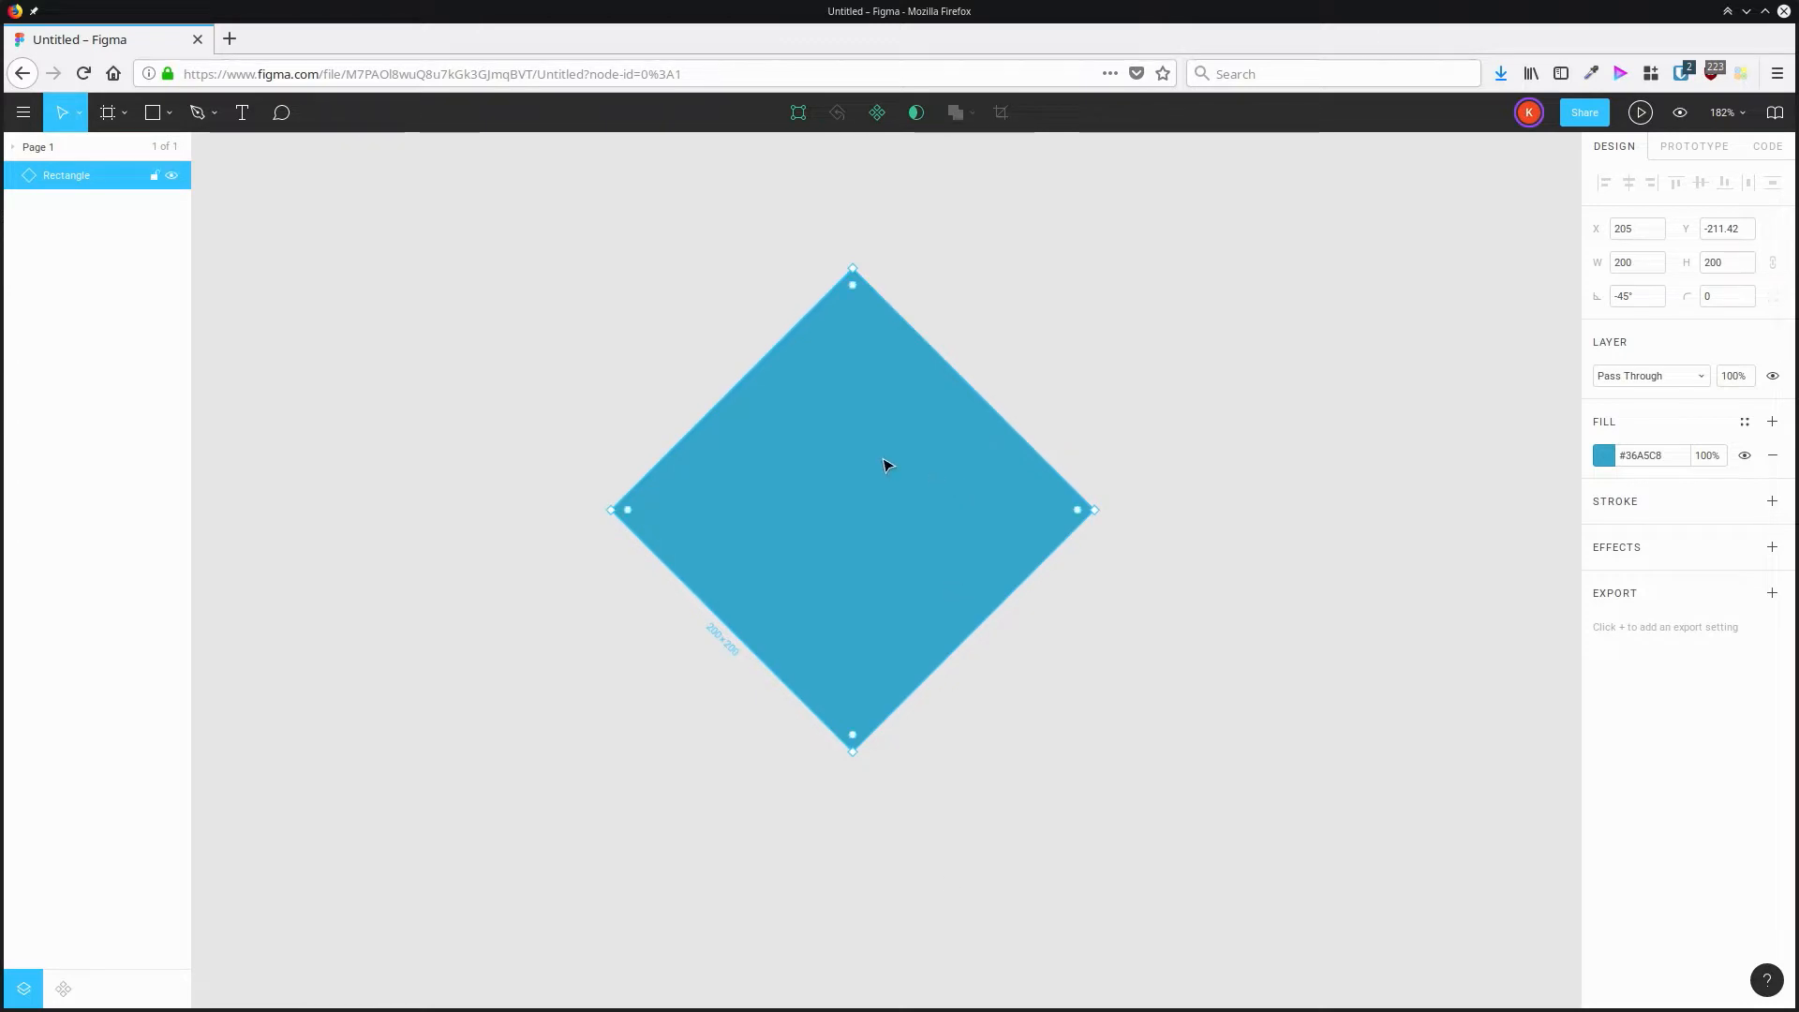
Group the diamond and squash it vertically into a flat 282×156 rhombus.
right_click(885, 464)
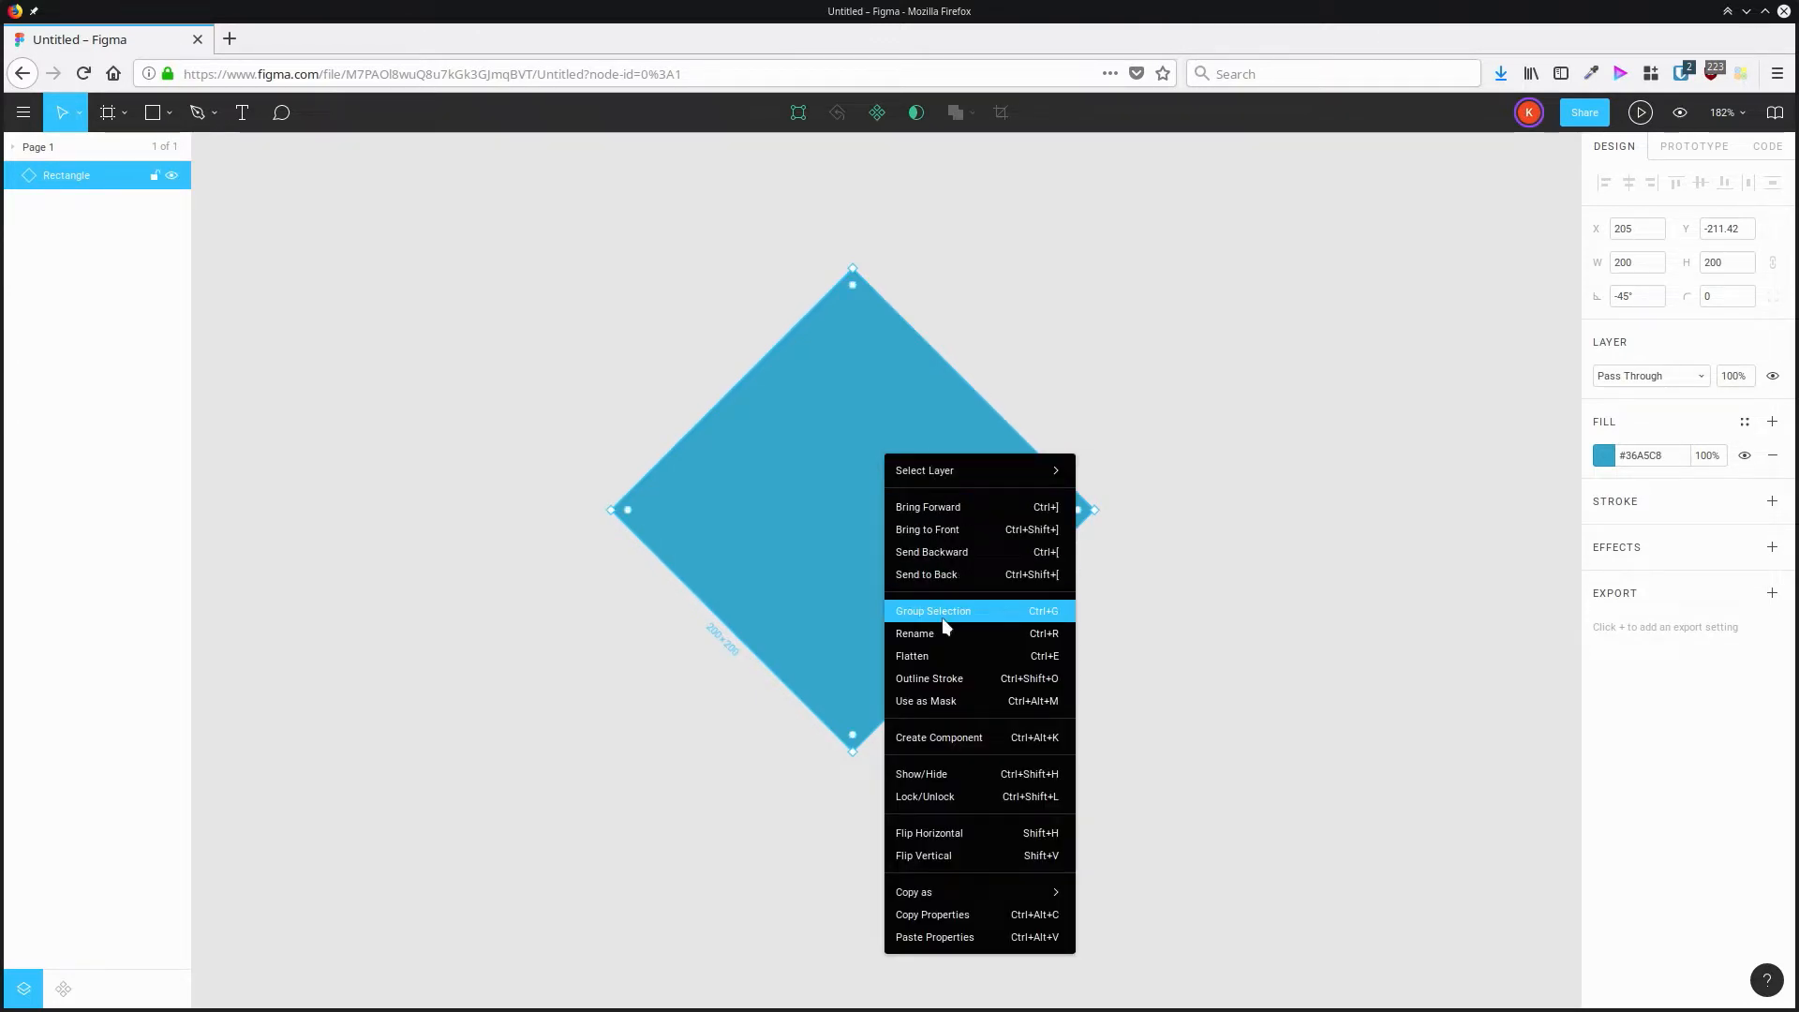
click(933, 611)
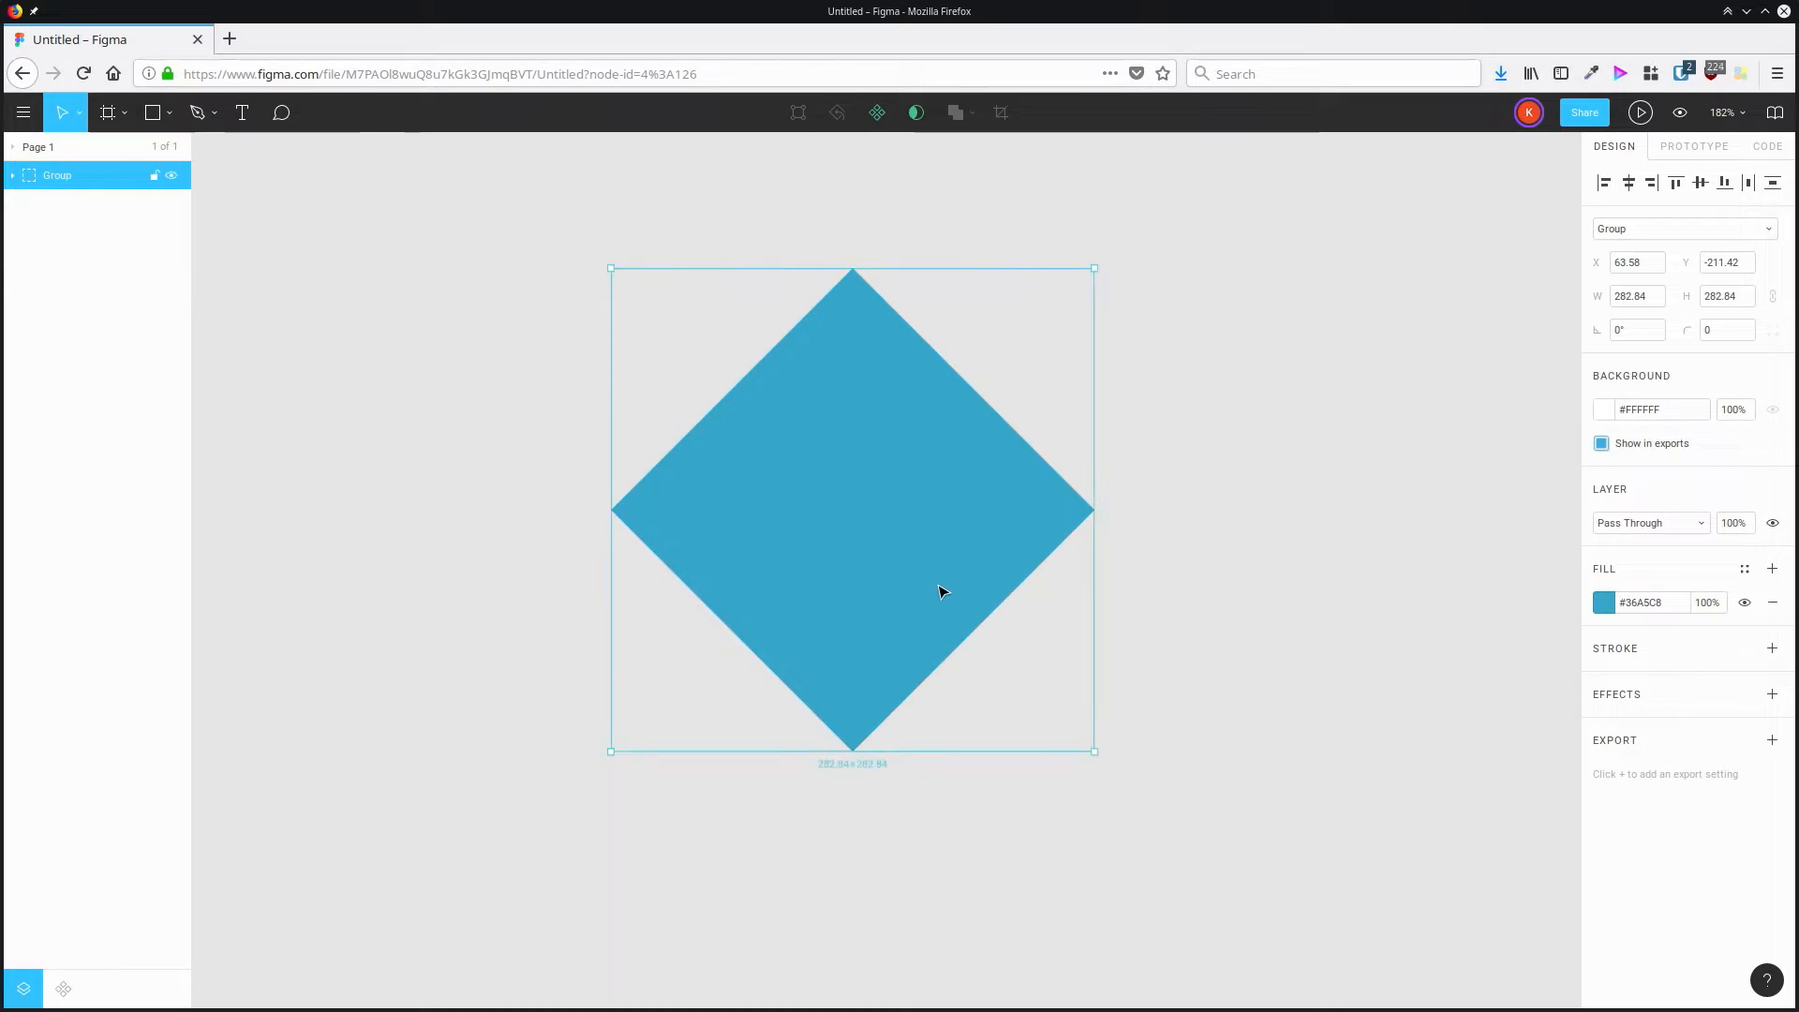
drag(853, 751, 852, 662)
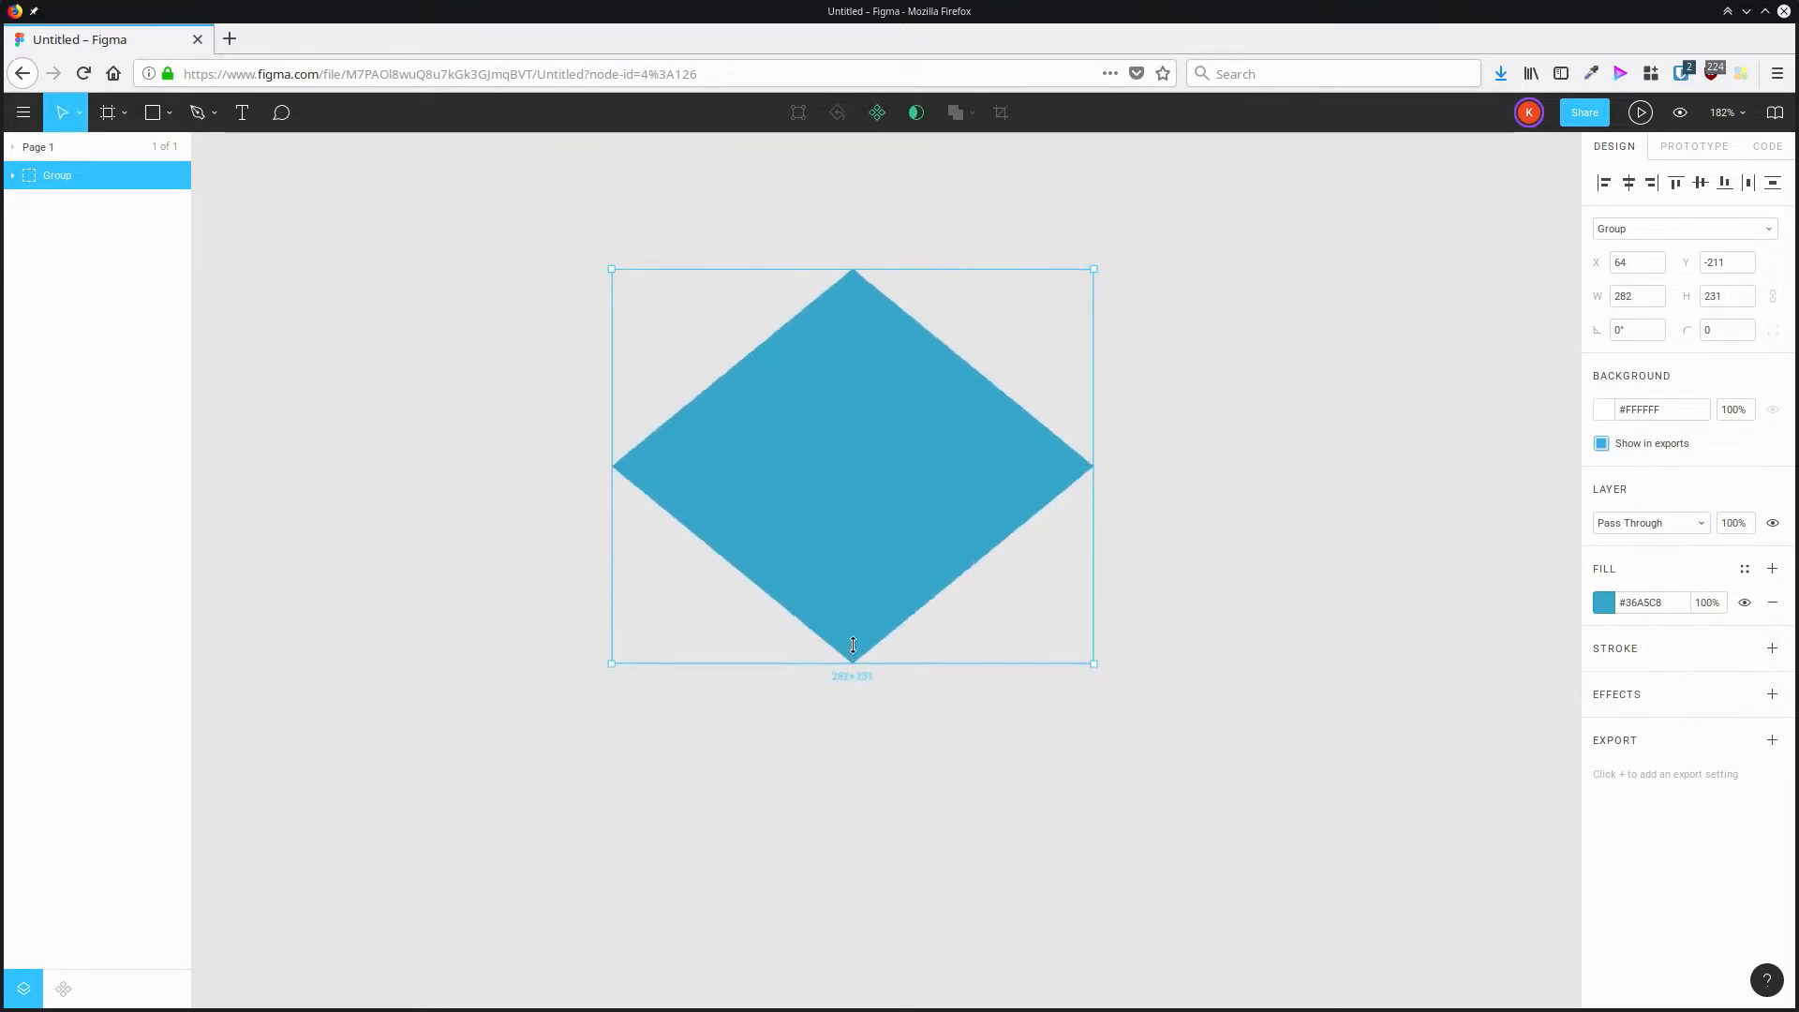
drag(851, 663, 851, 465)
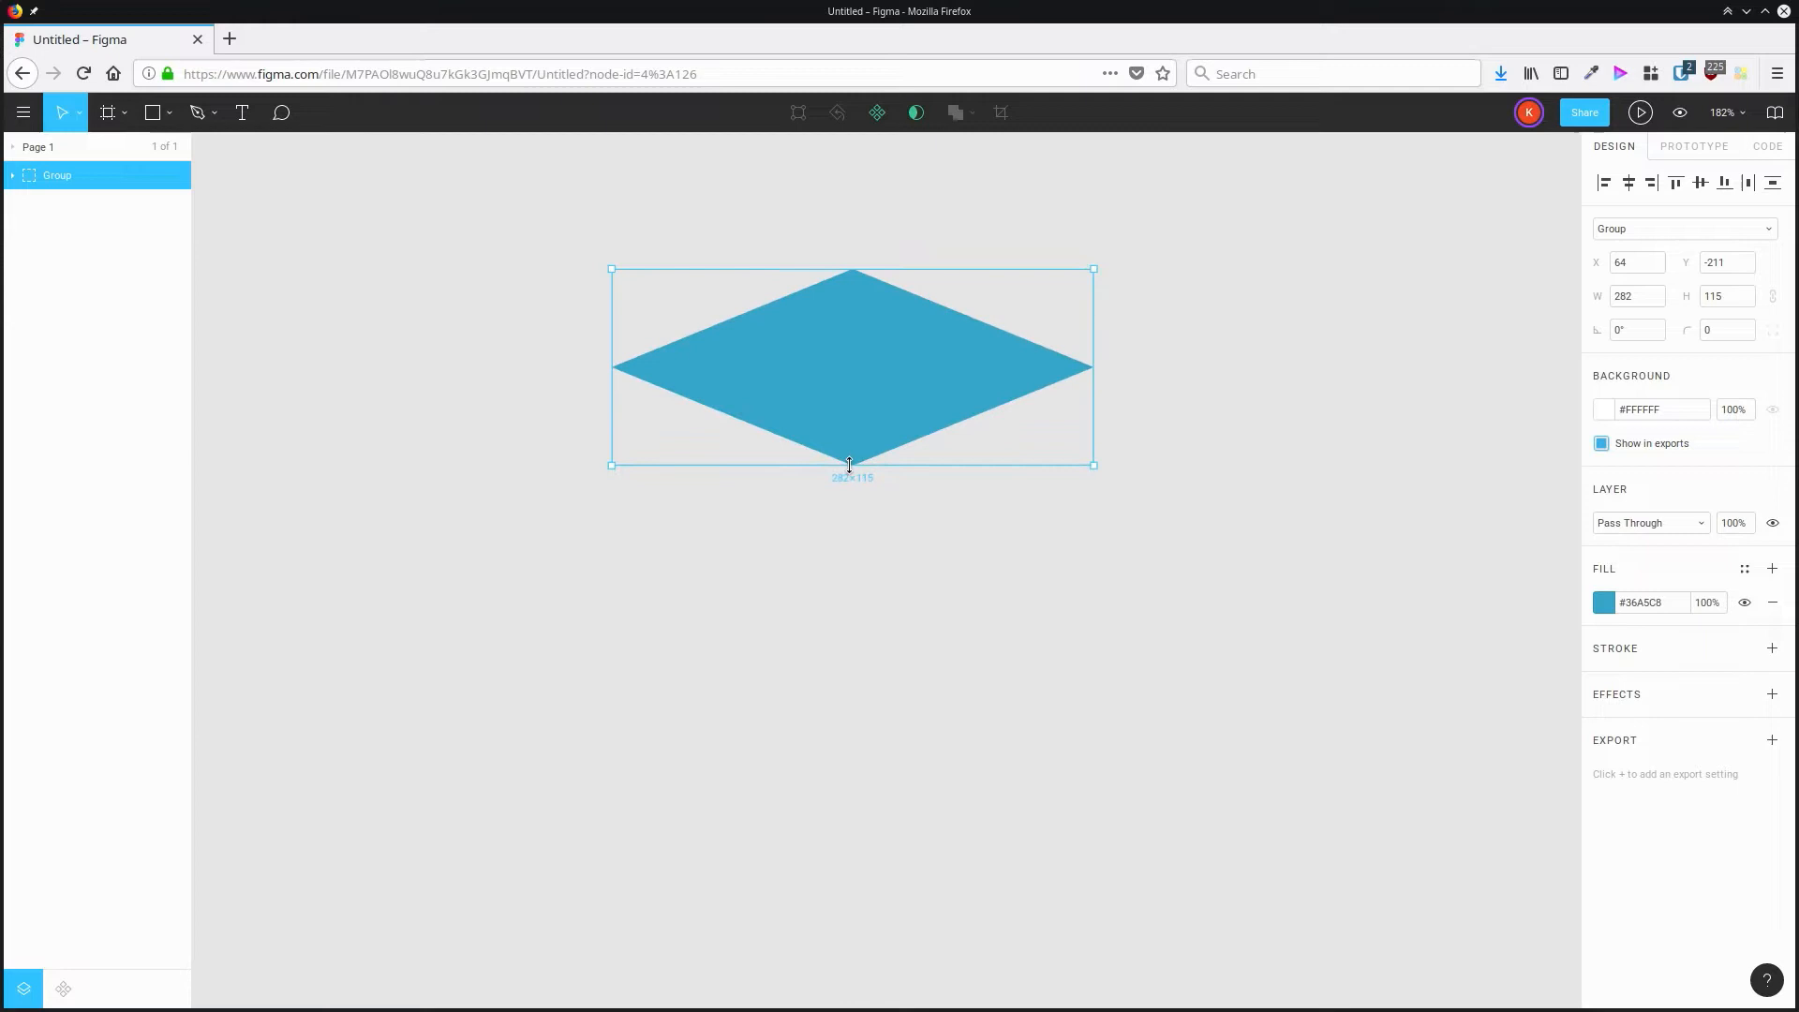
drag(848, 465, 848, 574)
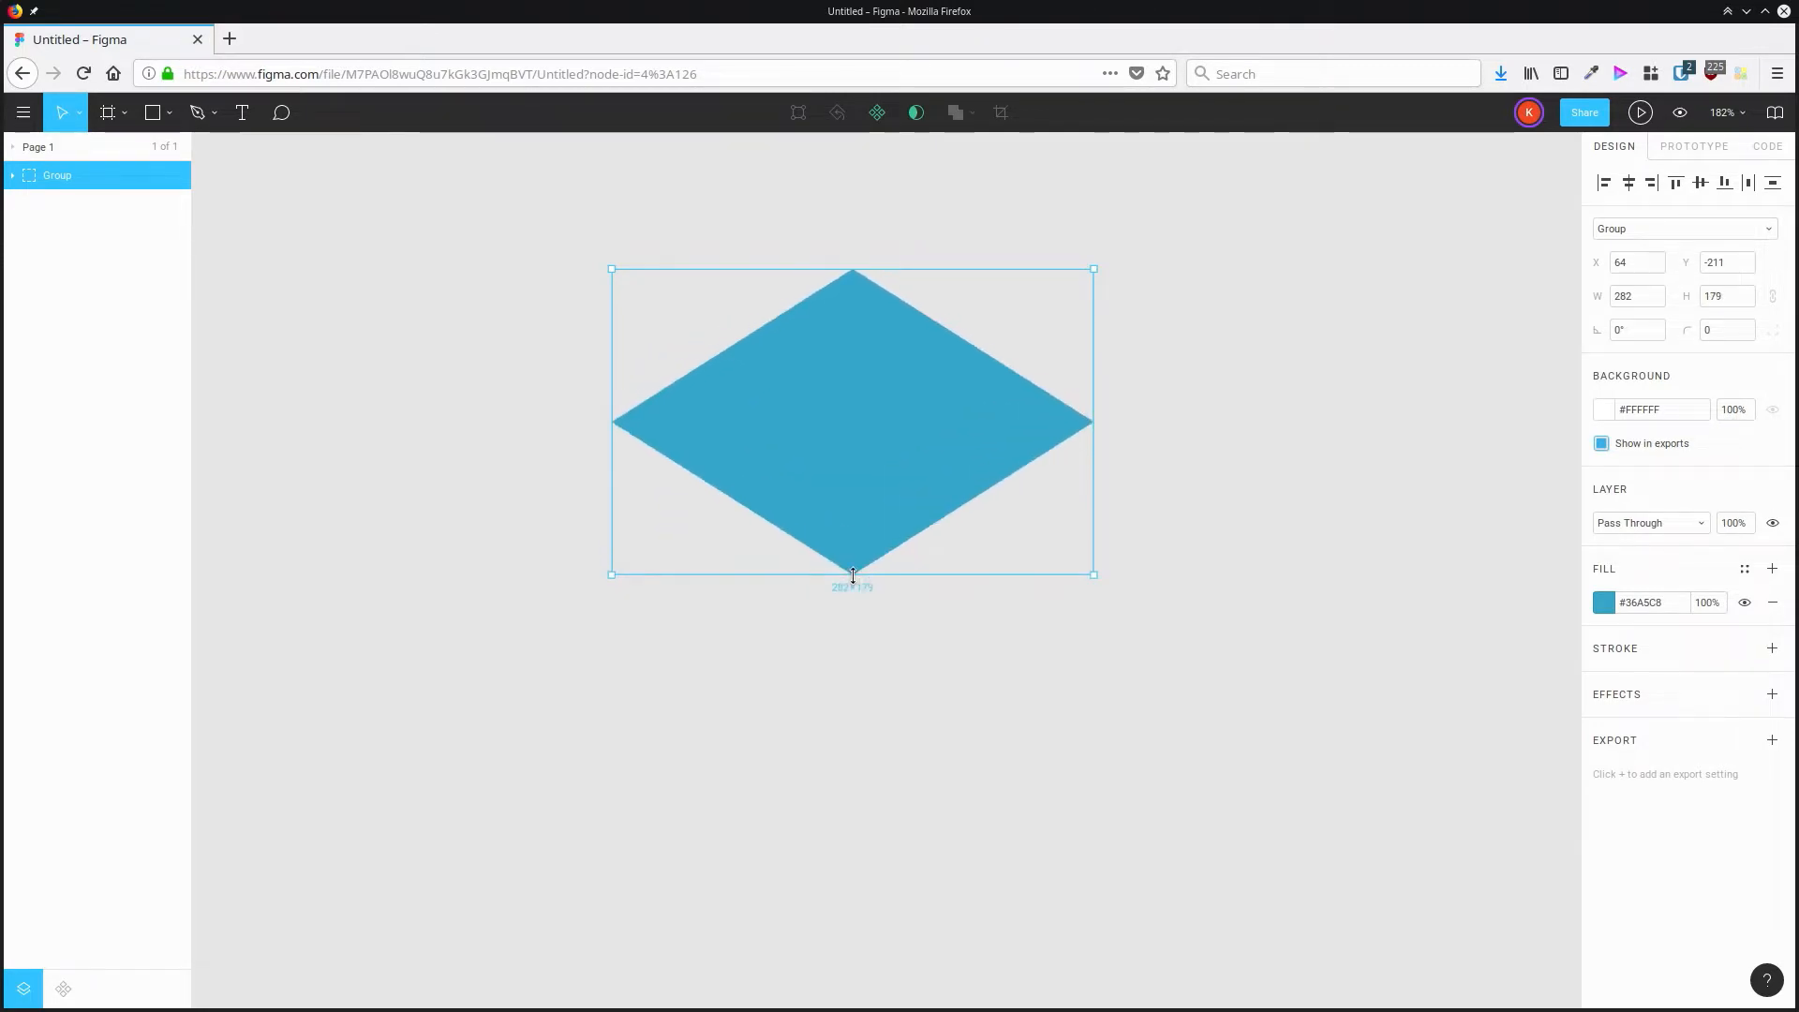
drag(853, 573, 858, 536)
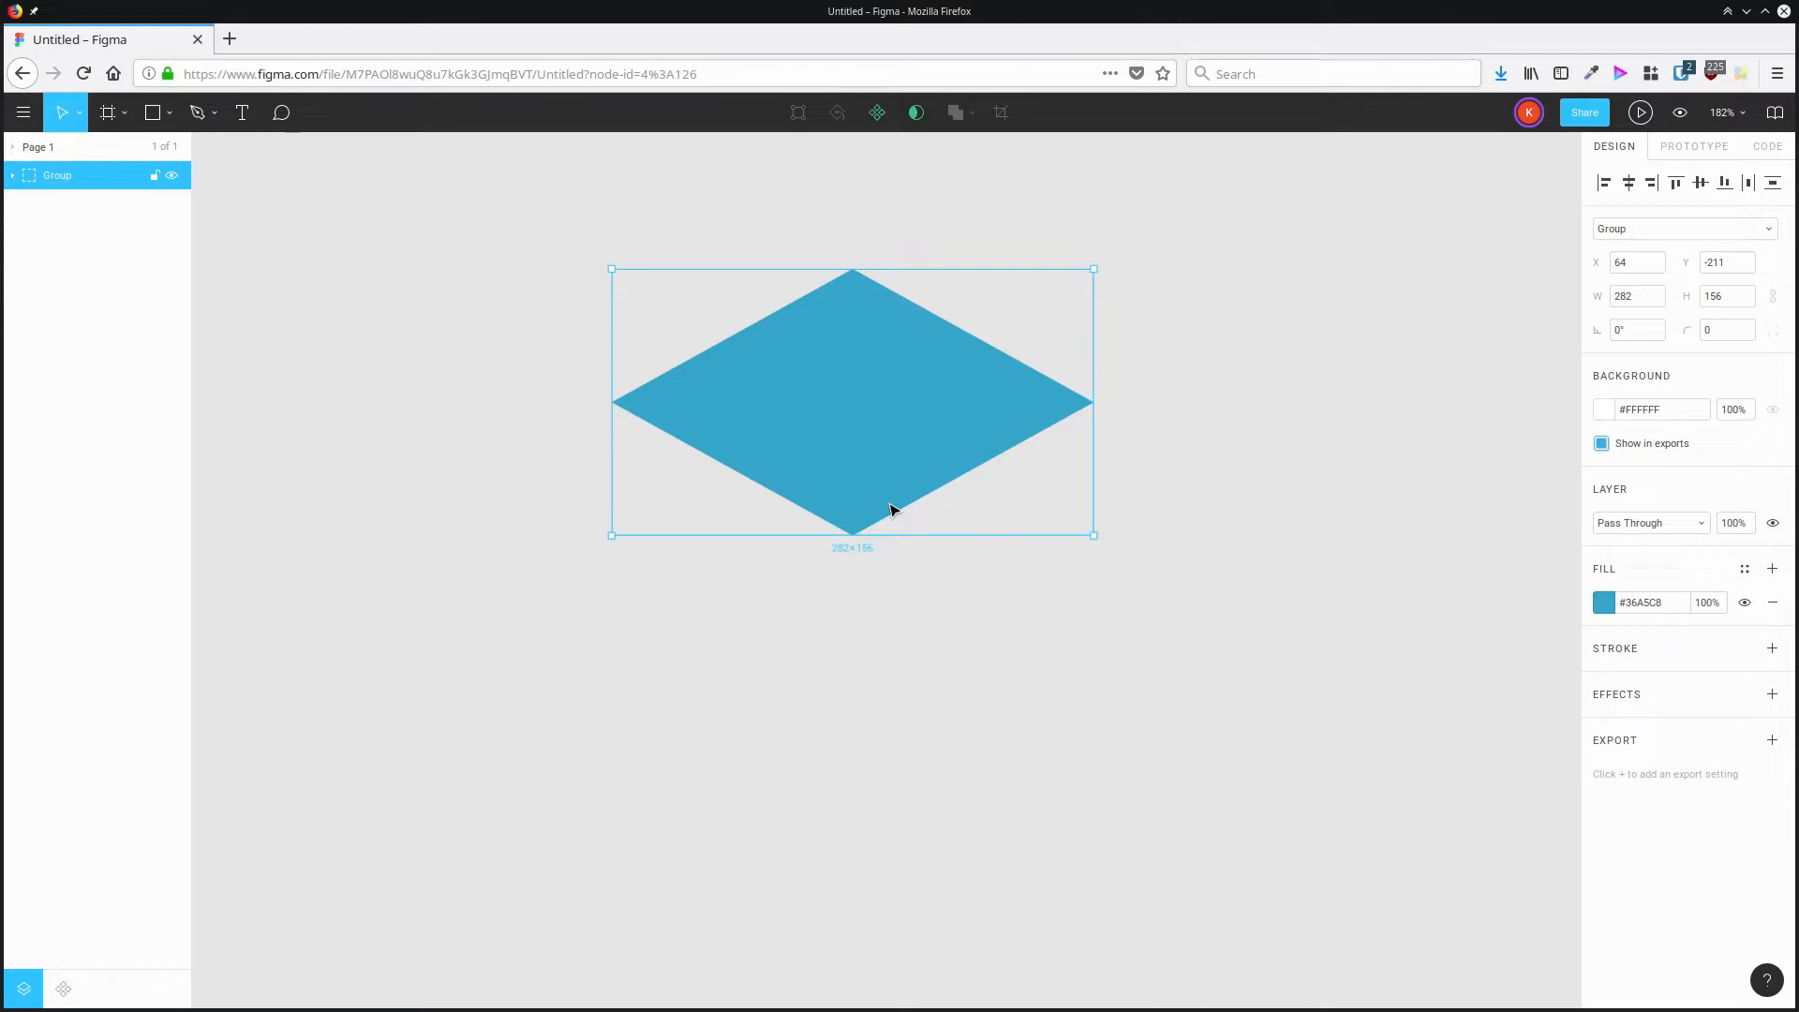
mouse_move(889, 506)
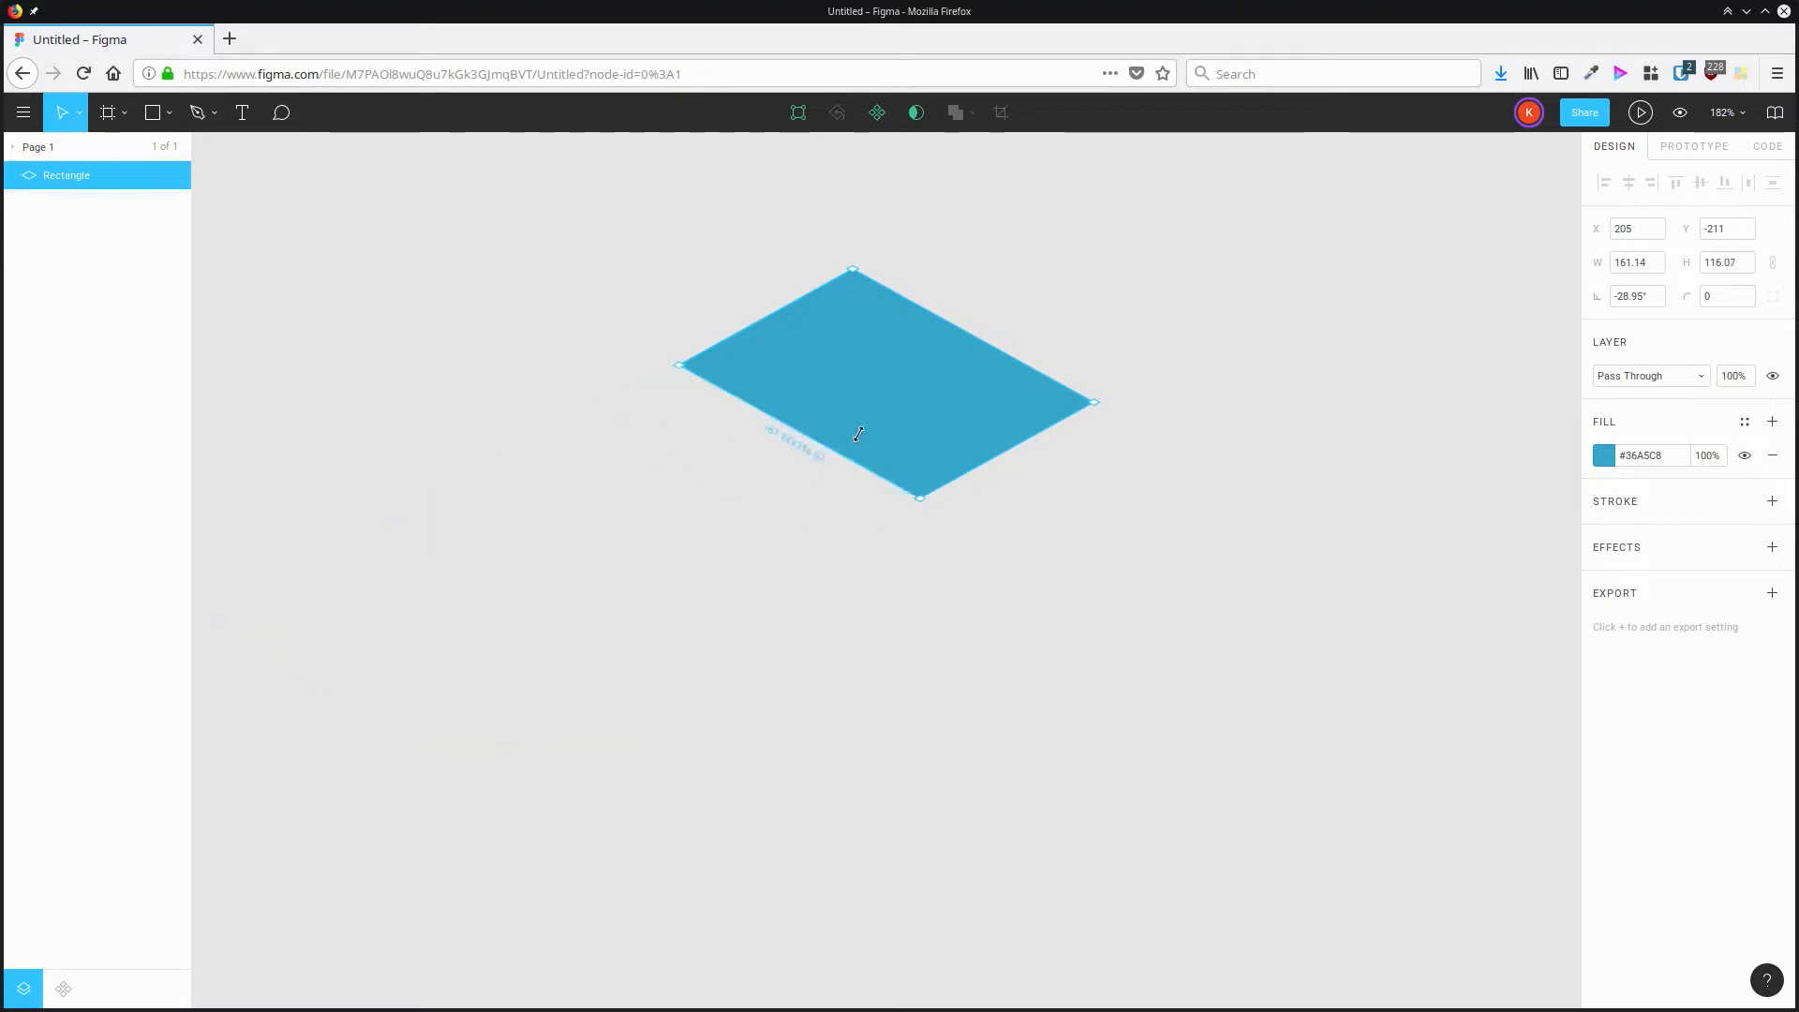
Reshape the skewed rectangle into the final isometric tile.
drag(1090, 402, 1113, 413)
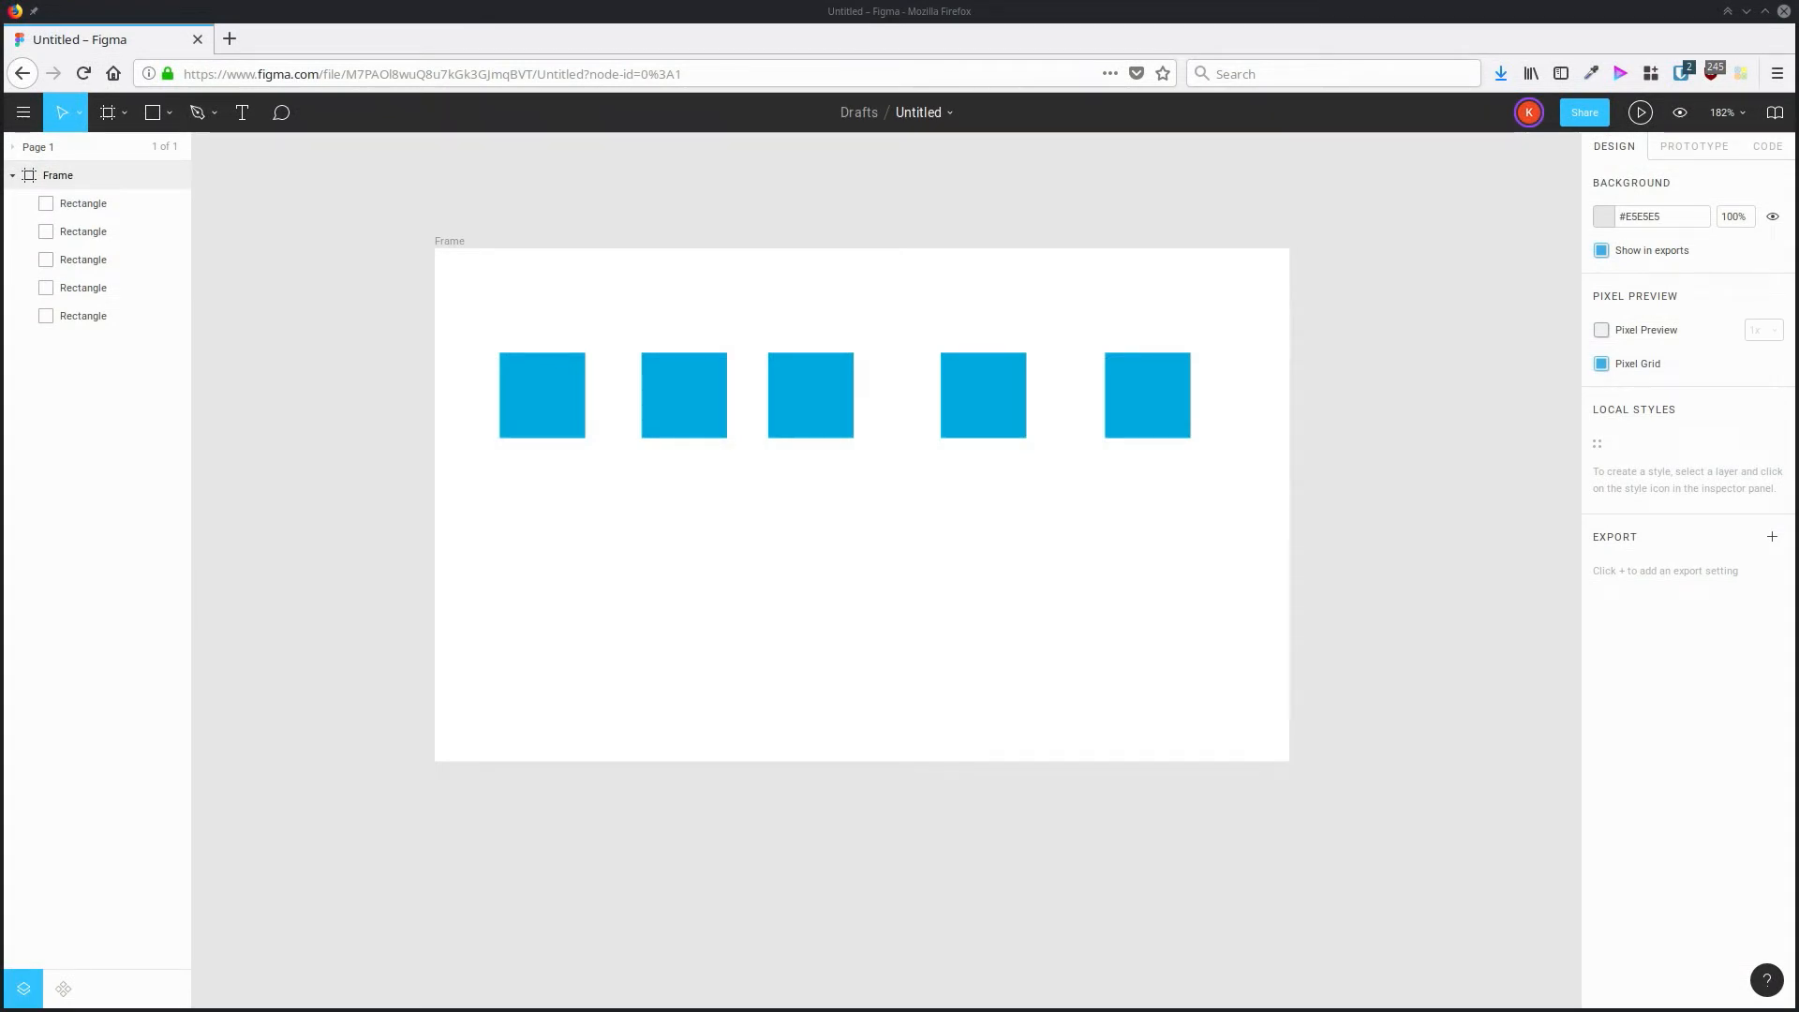
mouse_move(487, 487)
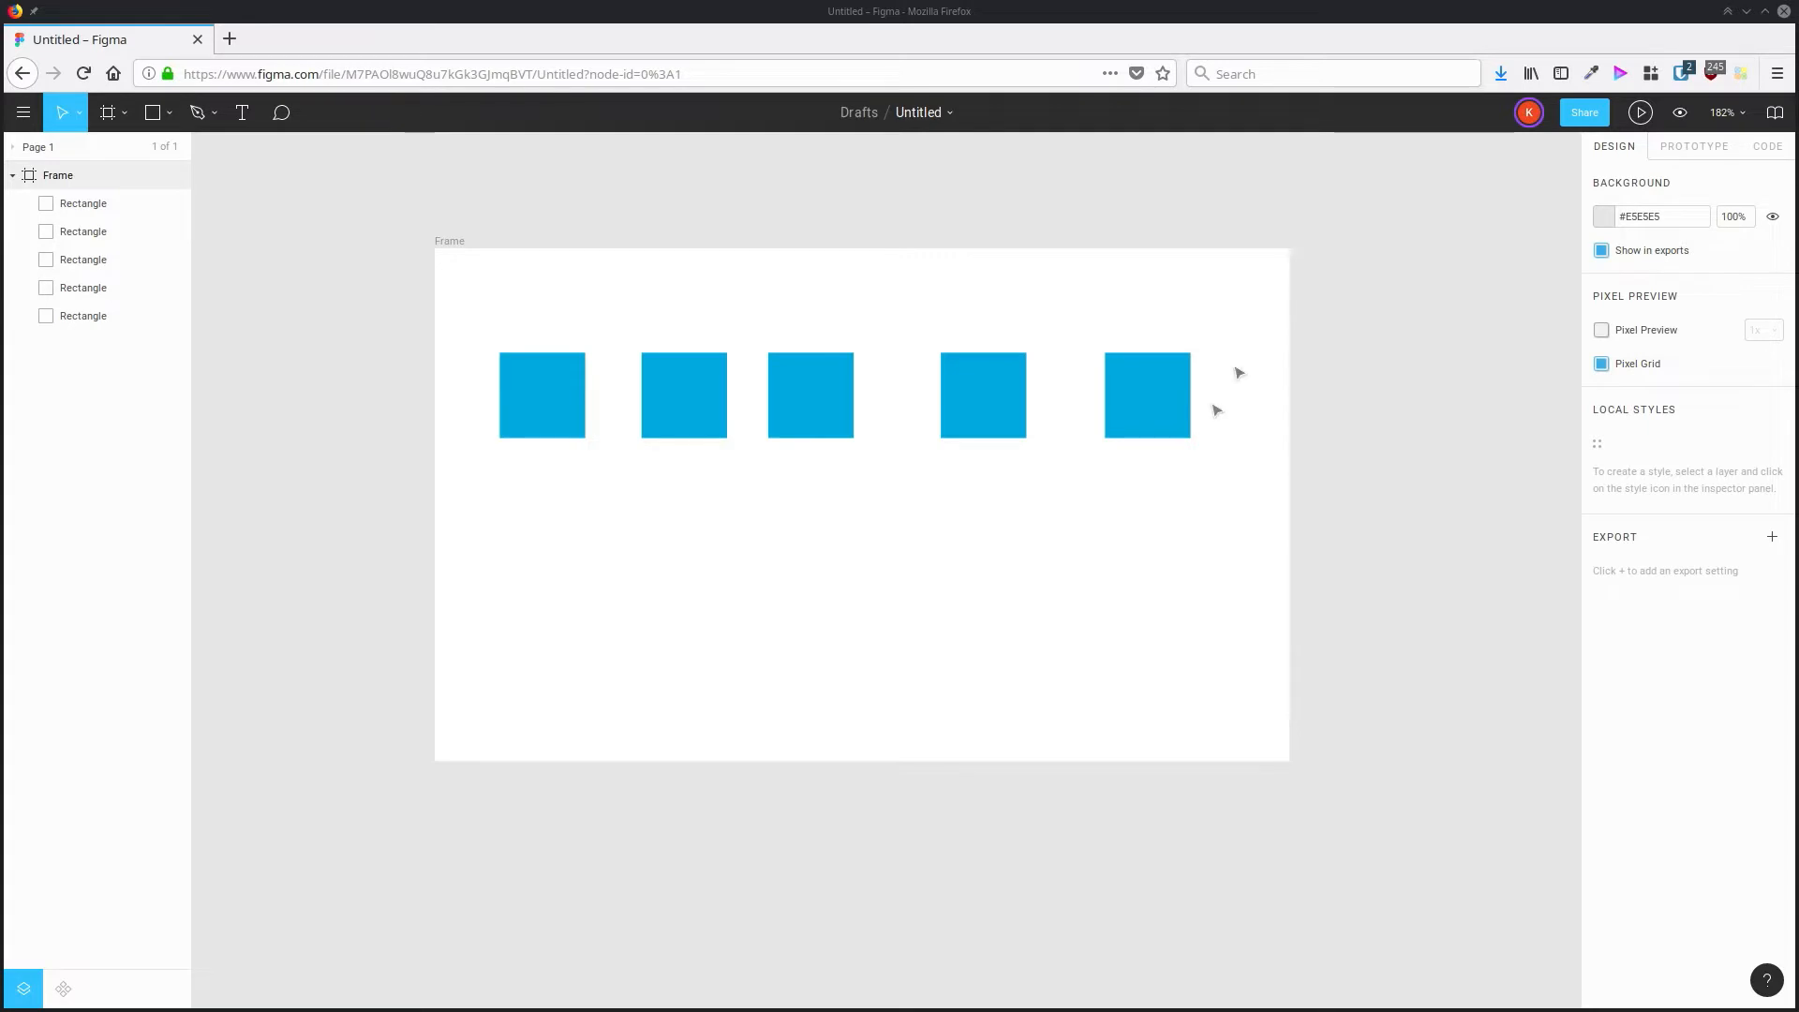
Move the rightmost square to the frame's right edge and select all five squares.
click(541, 394)
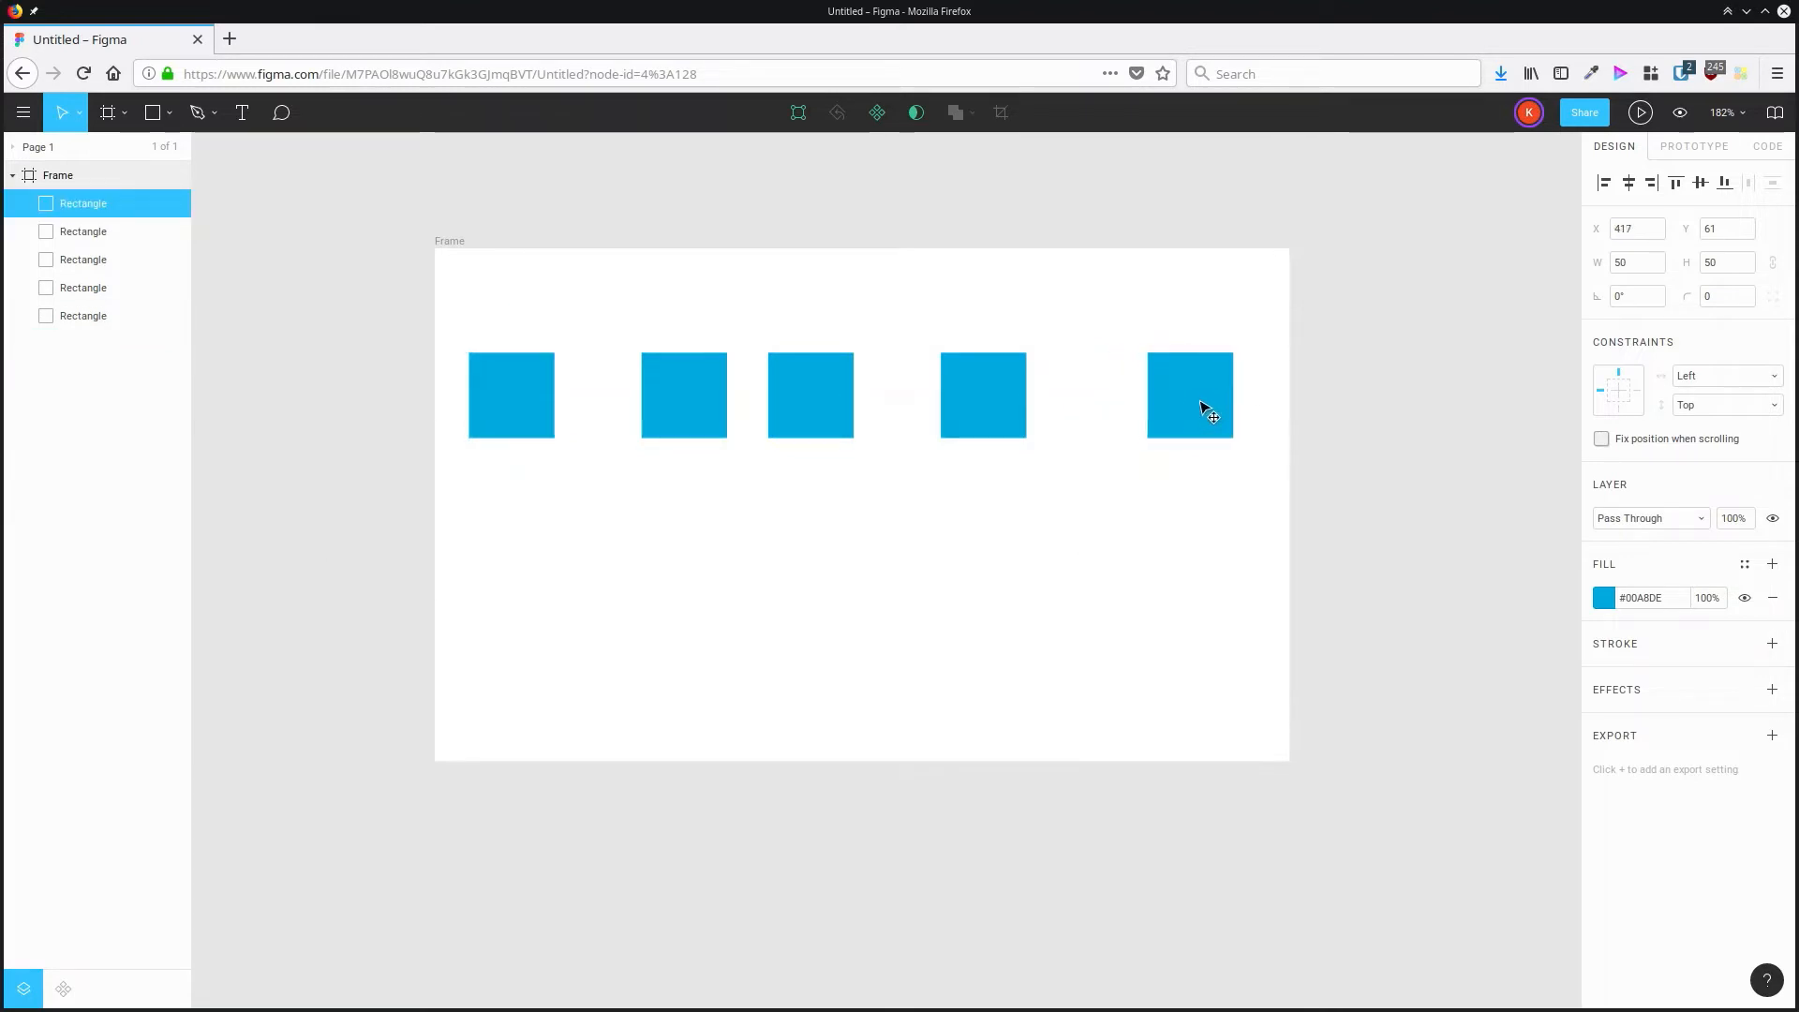
drag(1189, 394, 1245, 394)
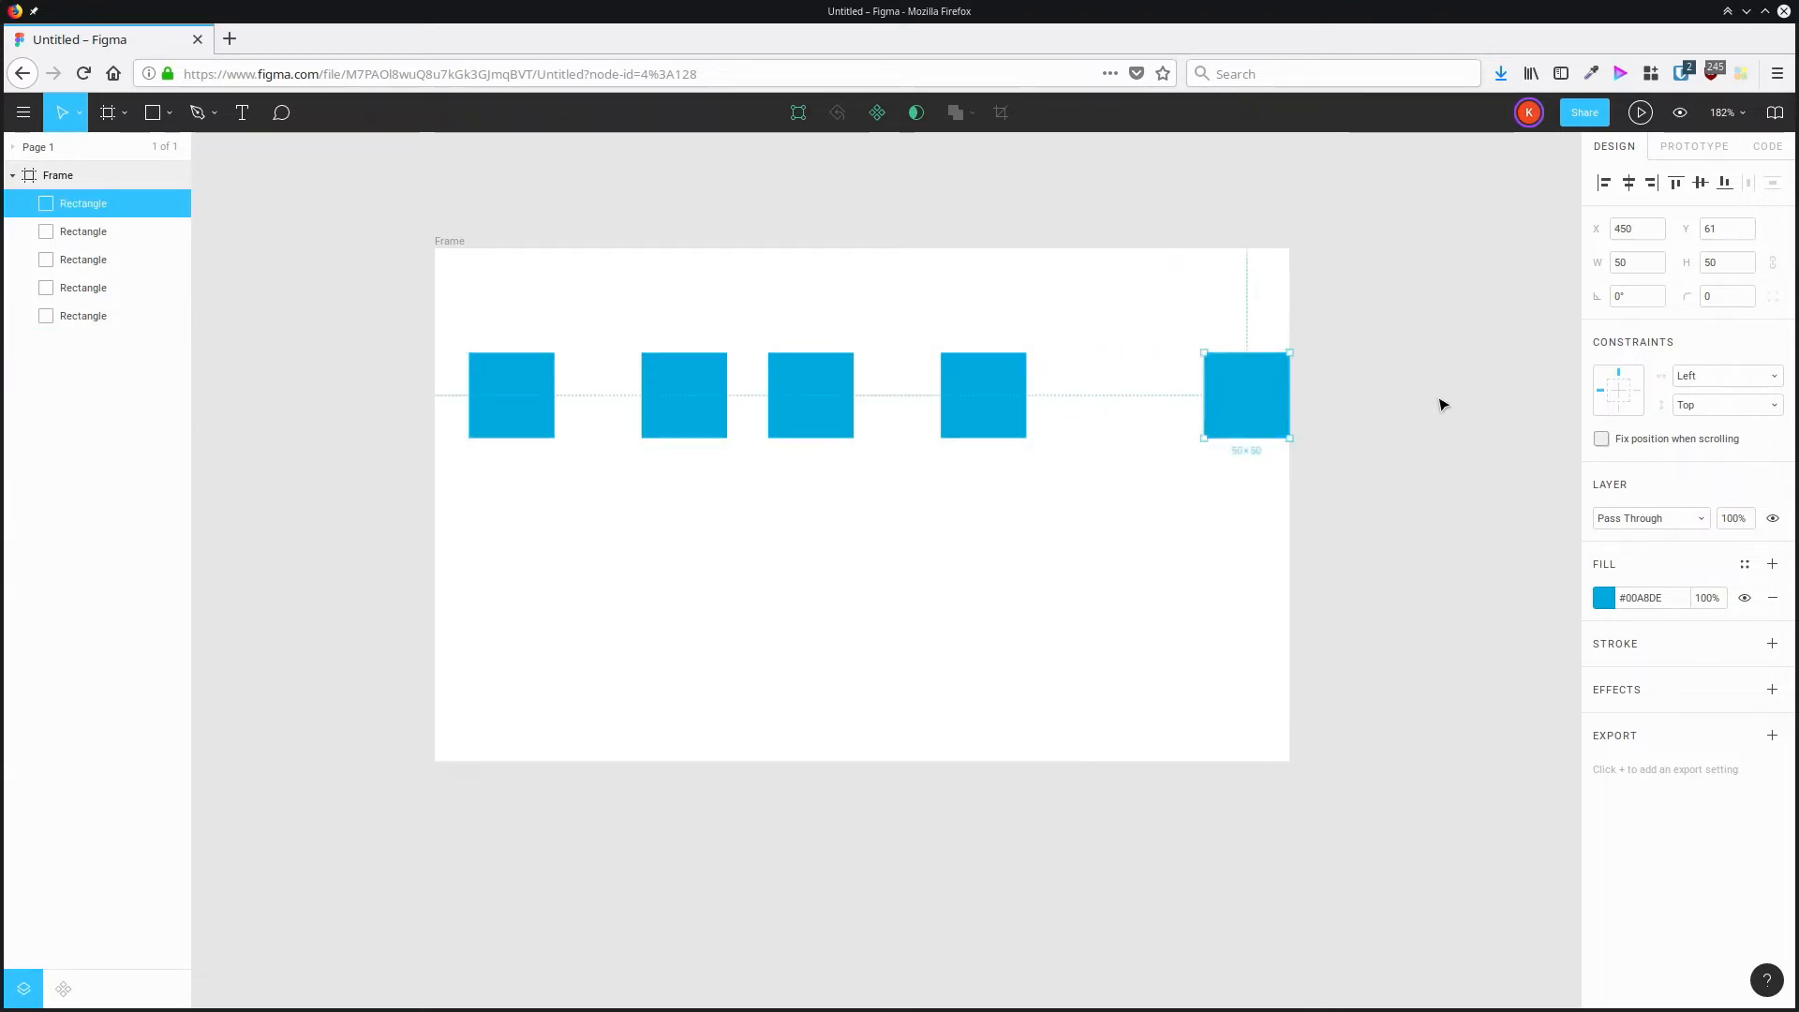
drag(1245, 393, 1211, 393)
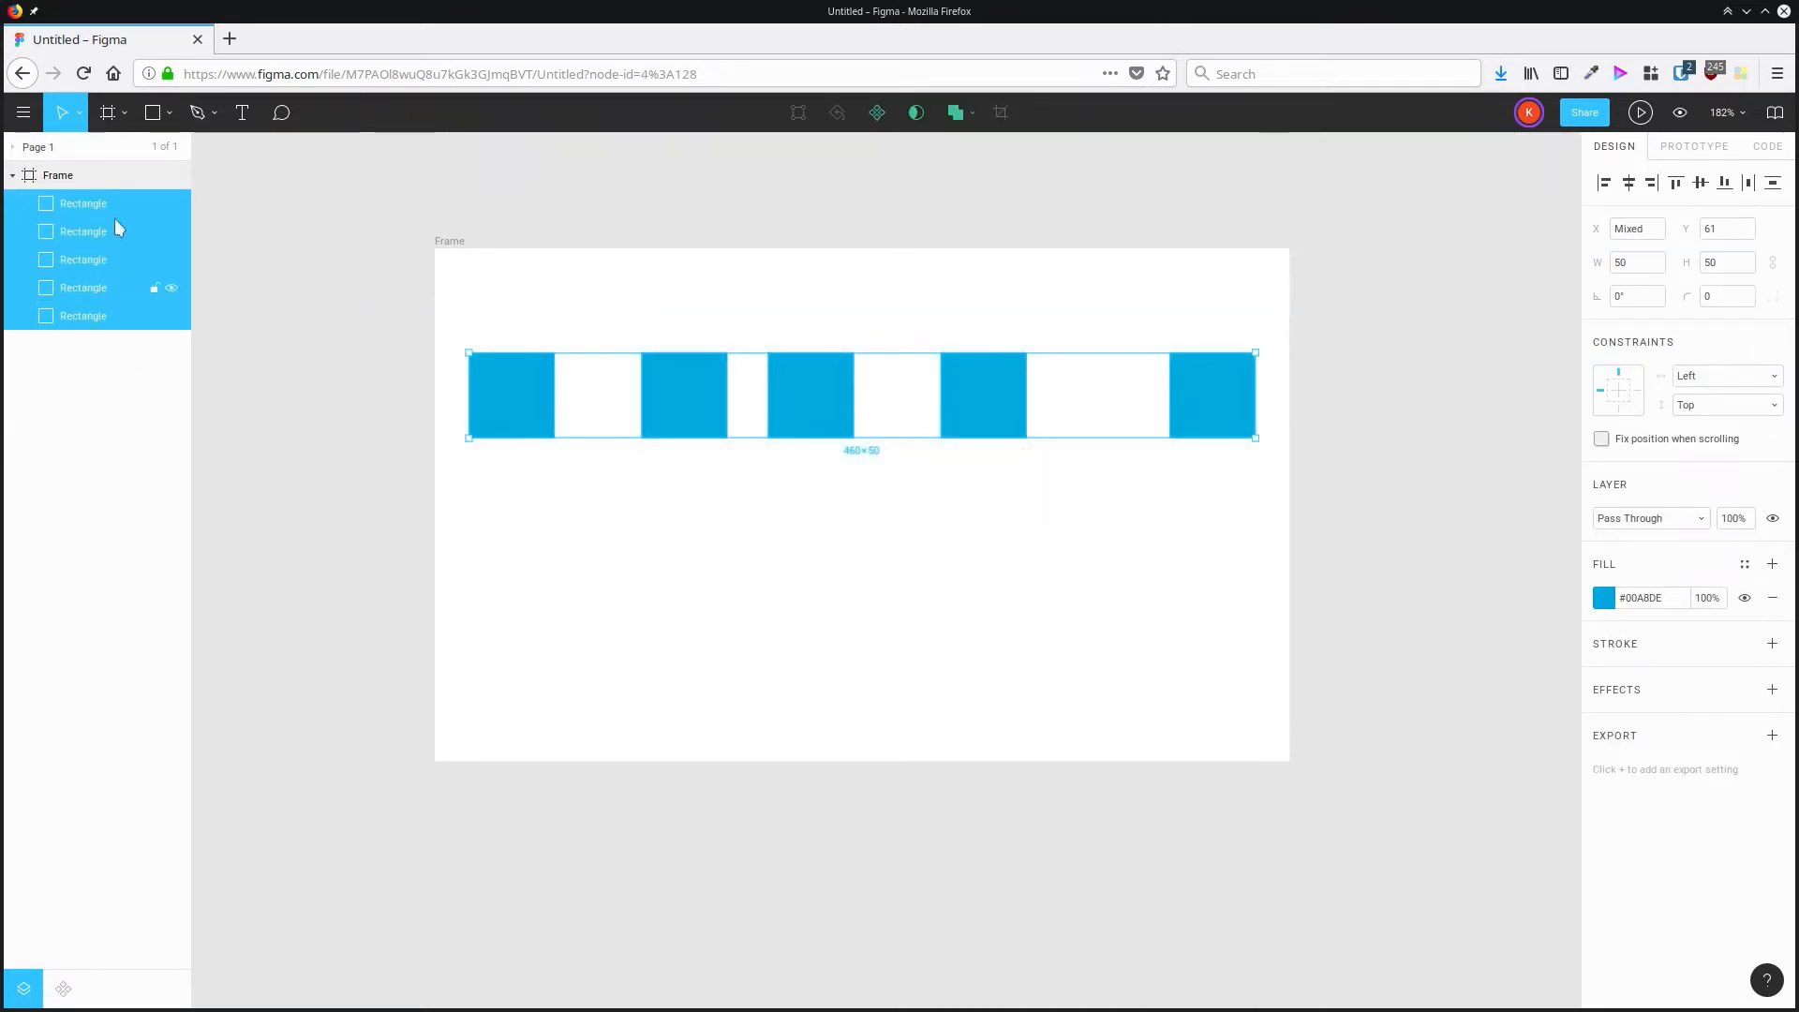
Distribute the five squares with equal horizontal spacing via Arrange.
click(23, 112)
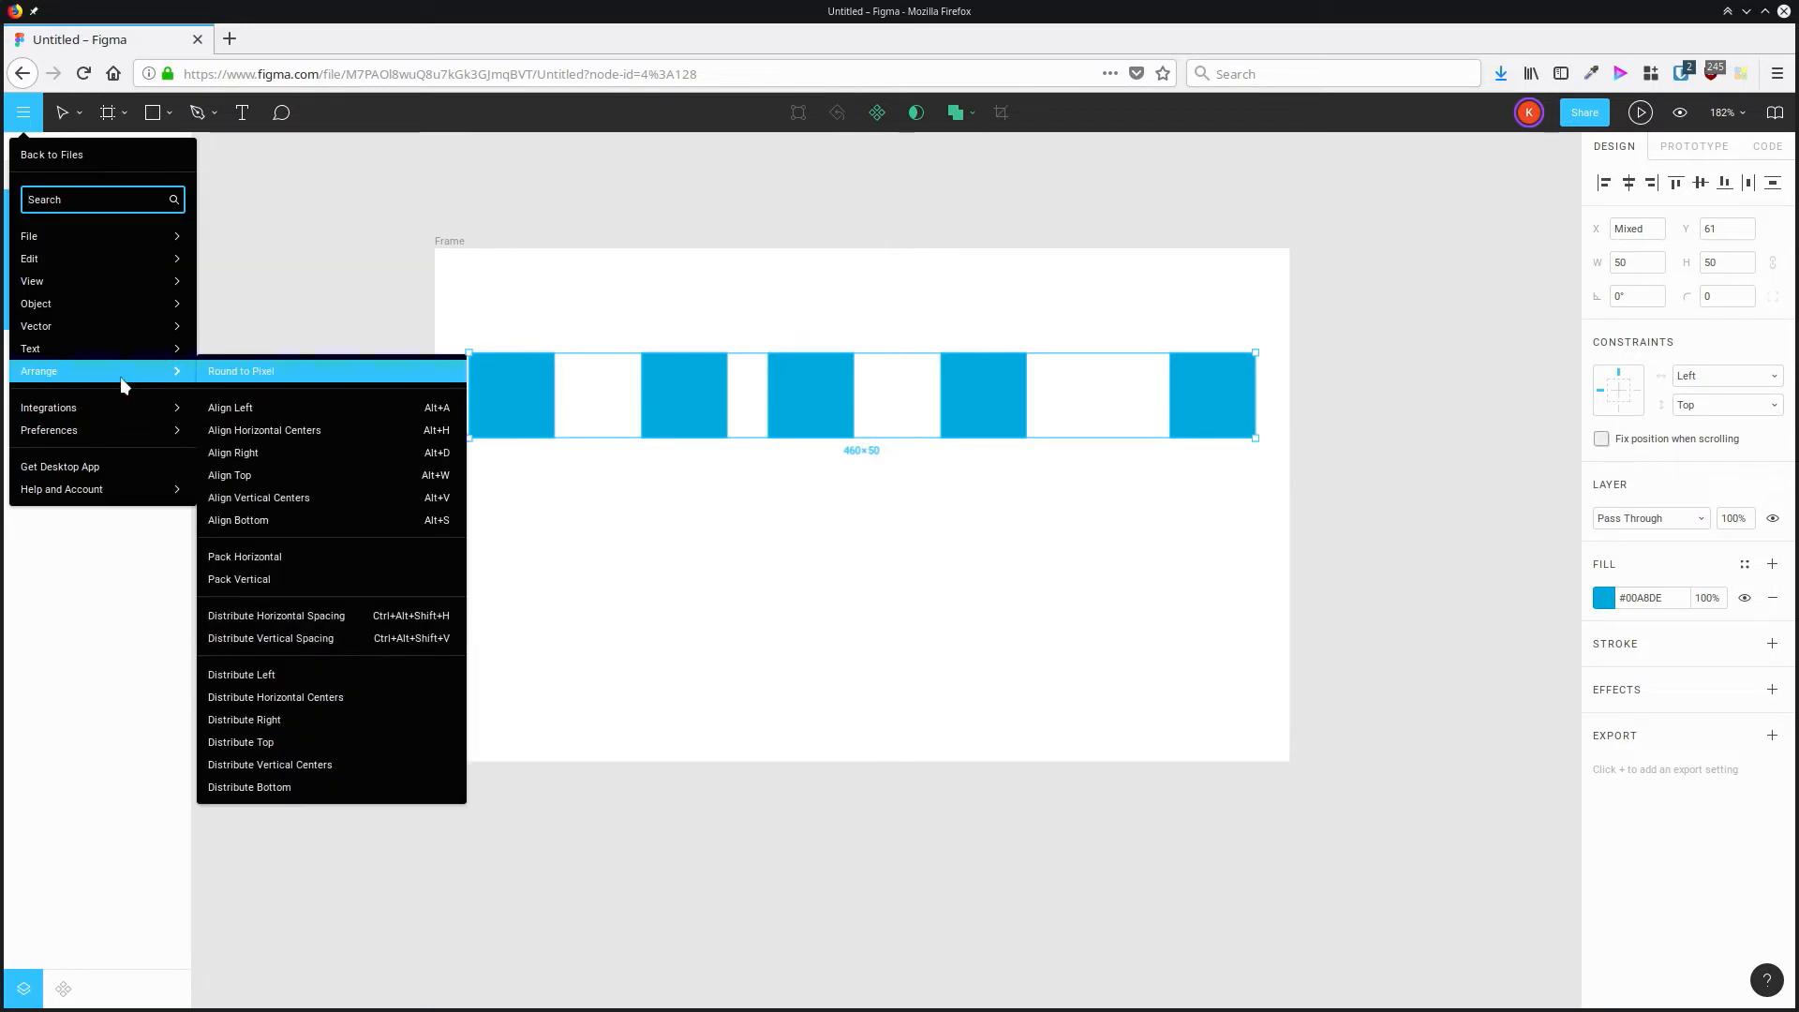
mouse_move(328, 624)
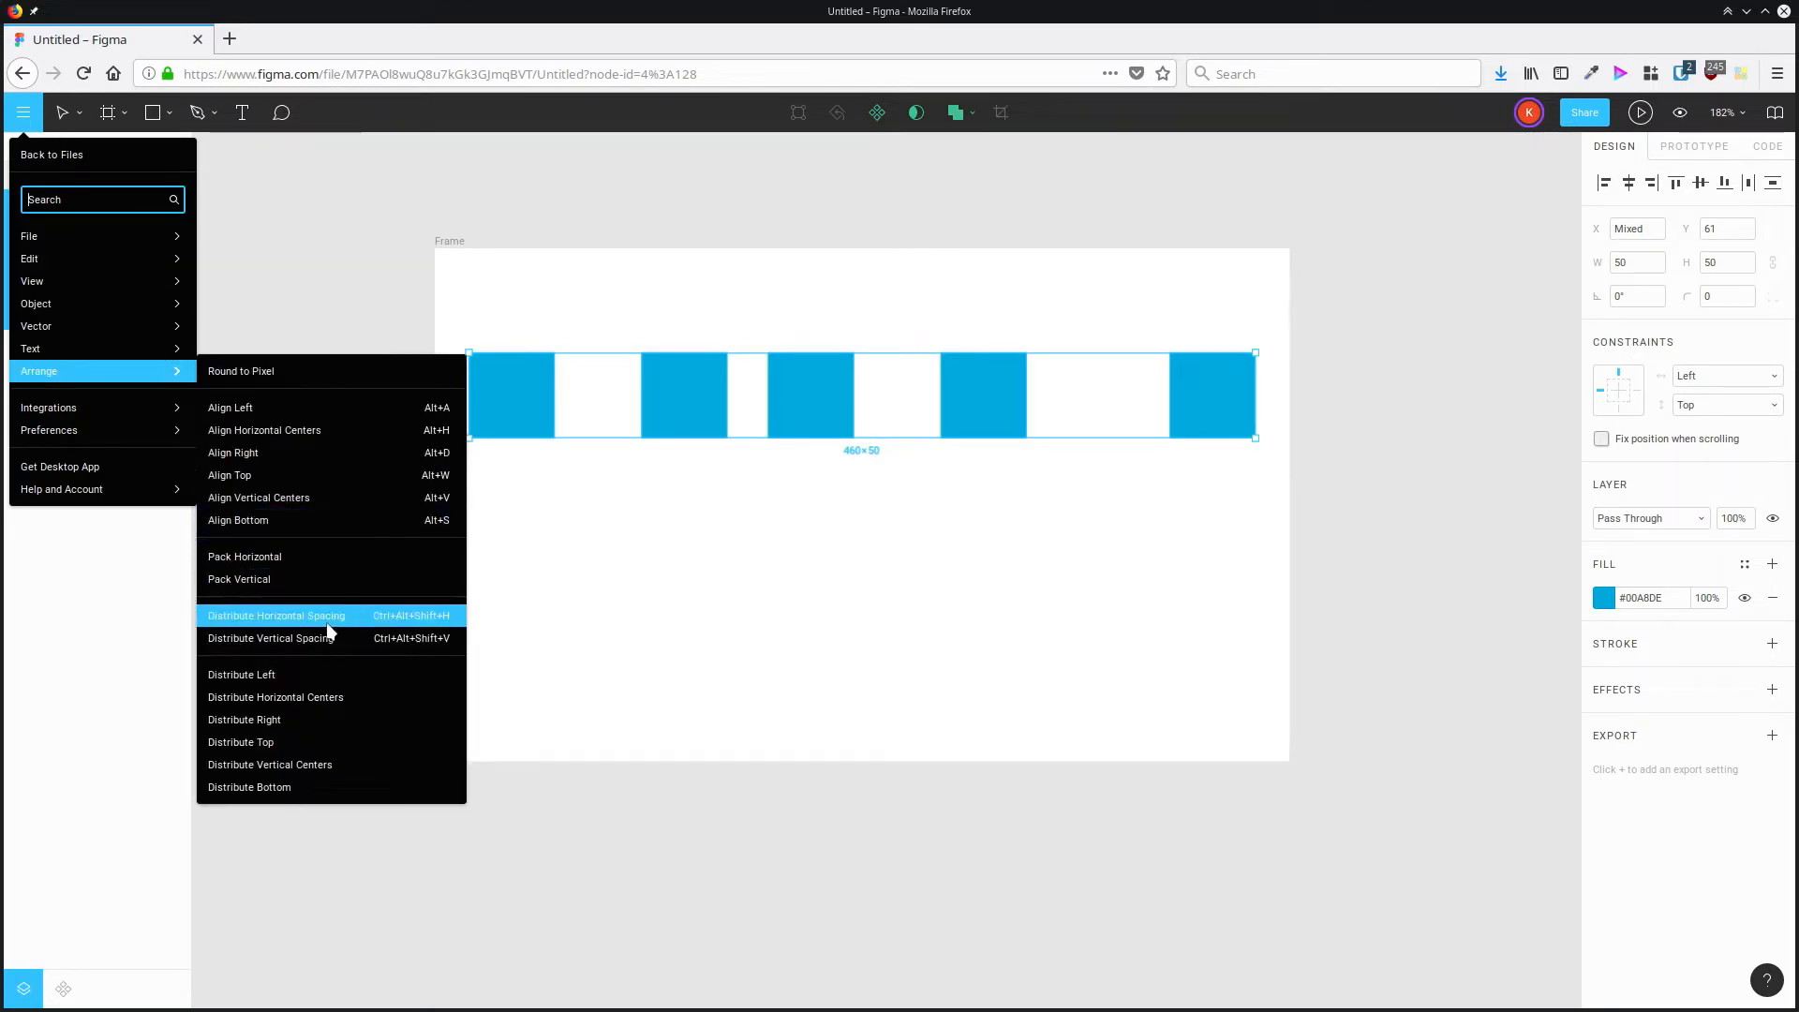
click(277, 615)
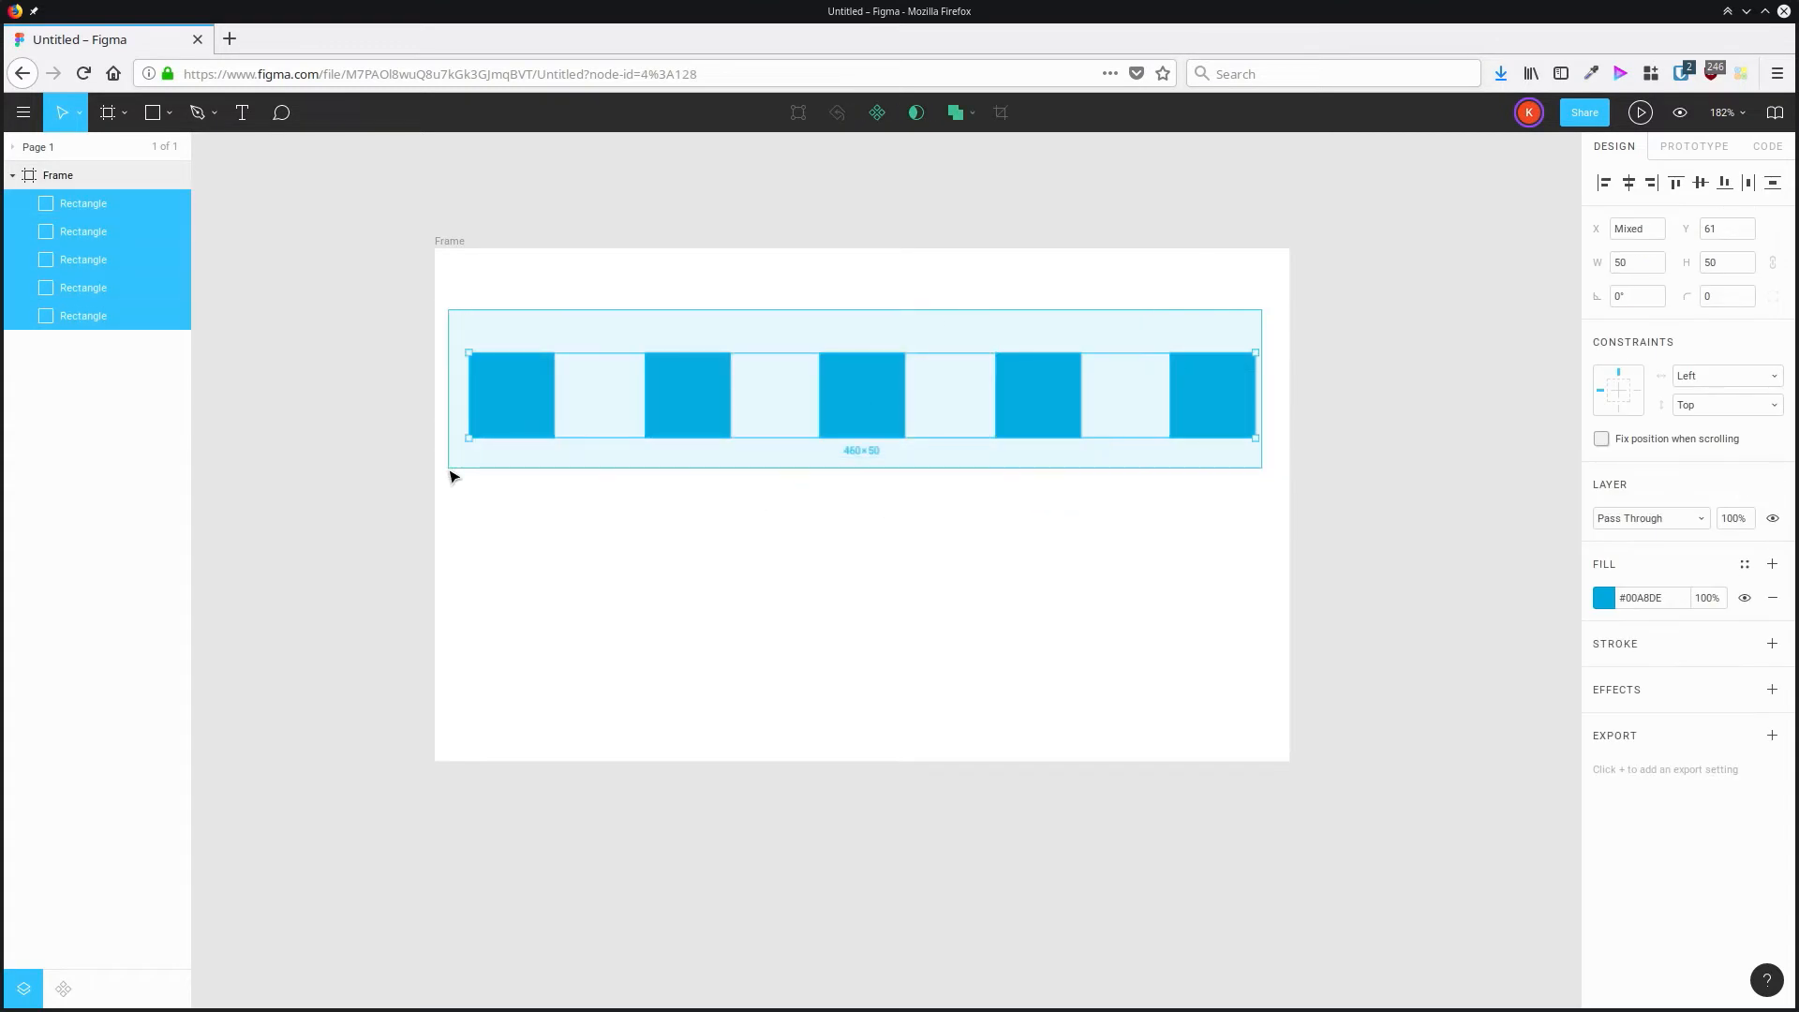
Pack the squares side by side into a gapless row with Pack Horizontal.
click(23, 113)
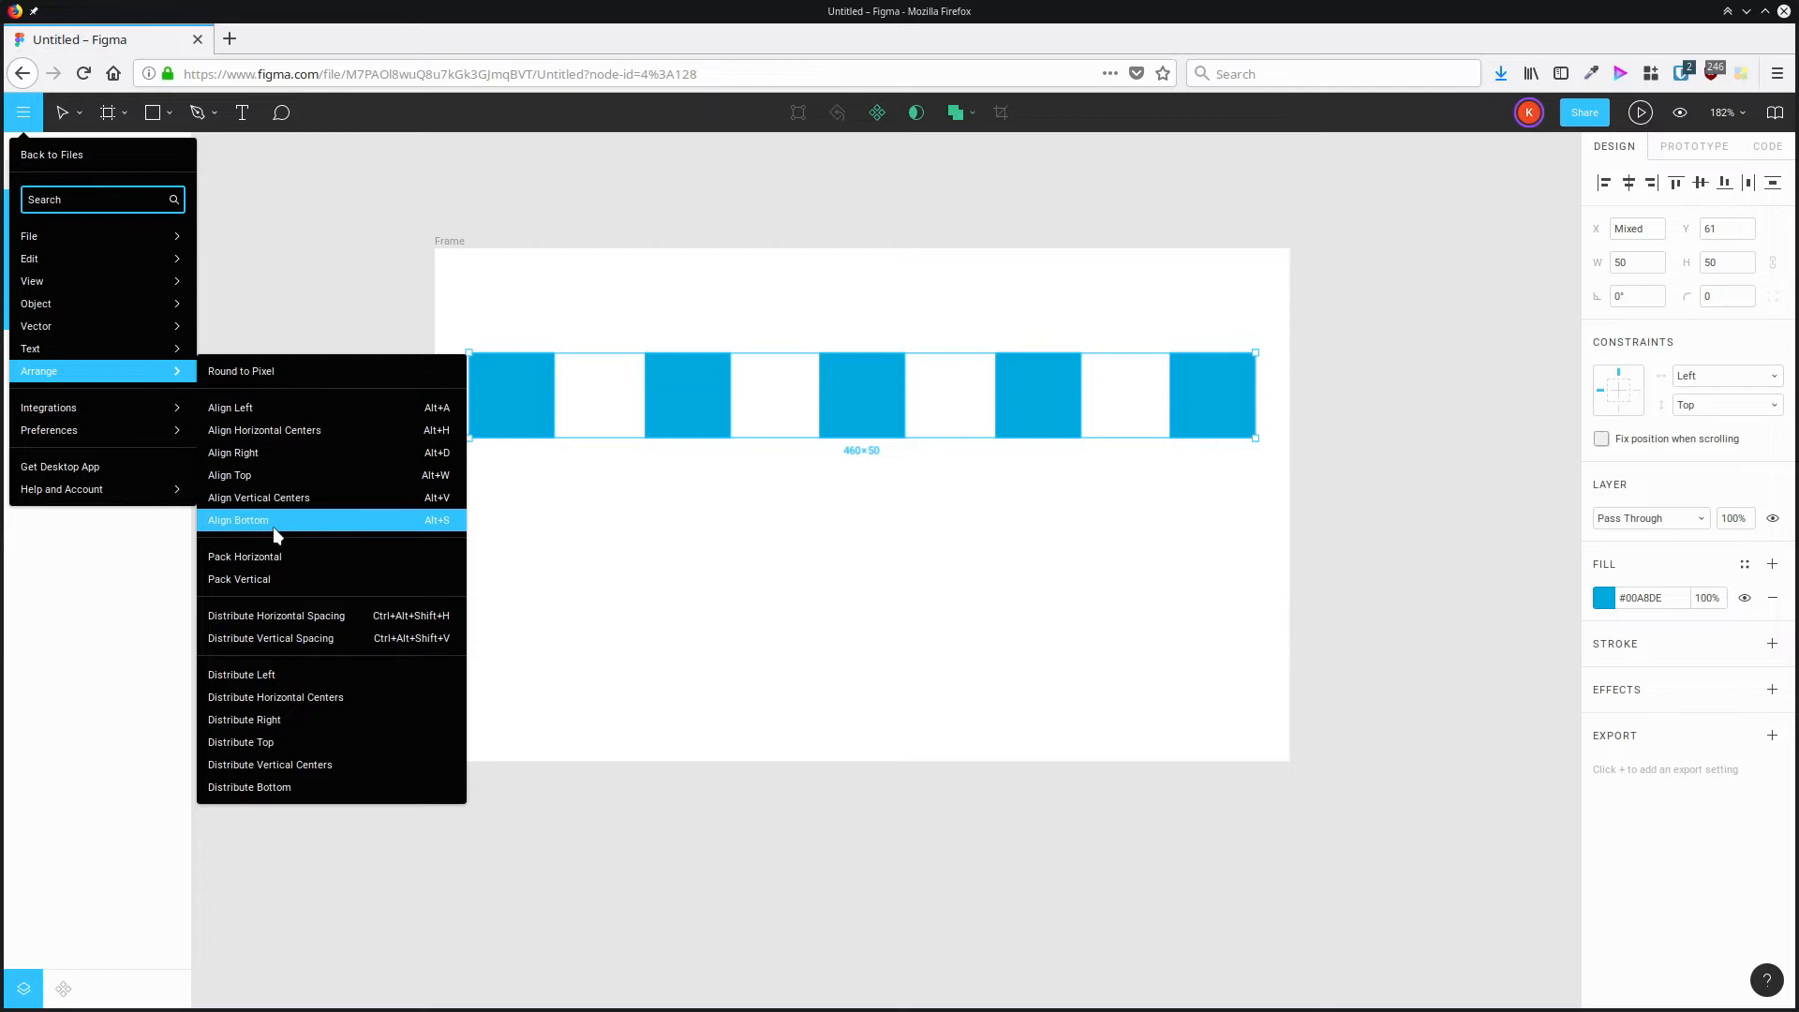
click(245, 557)
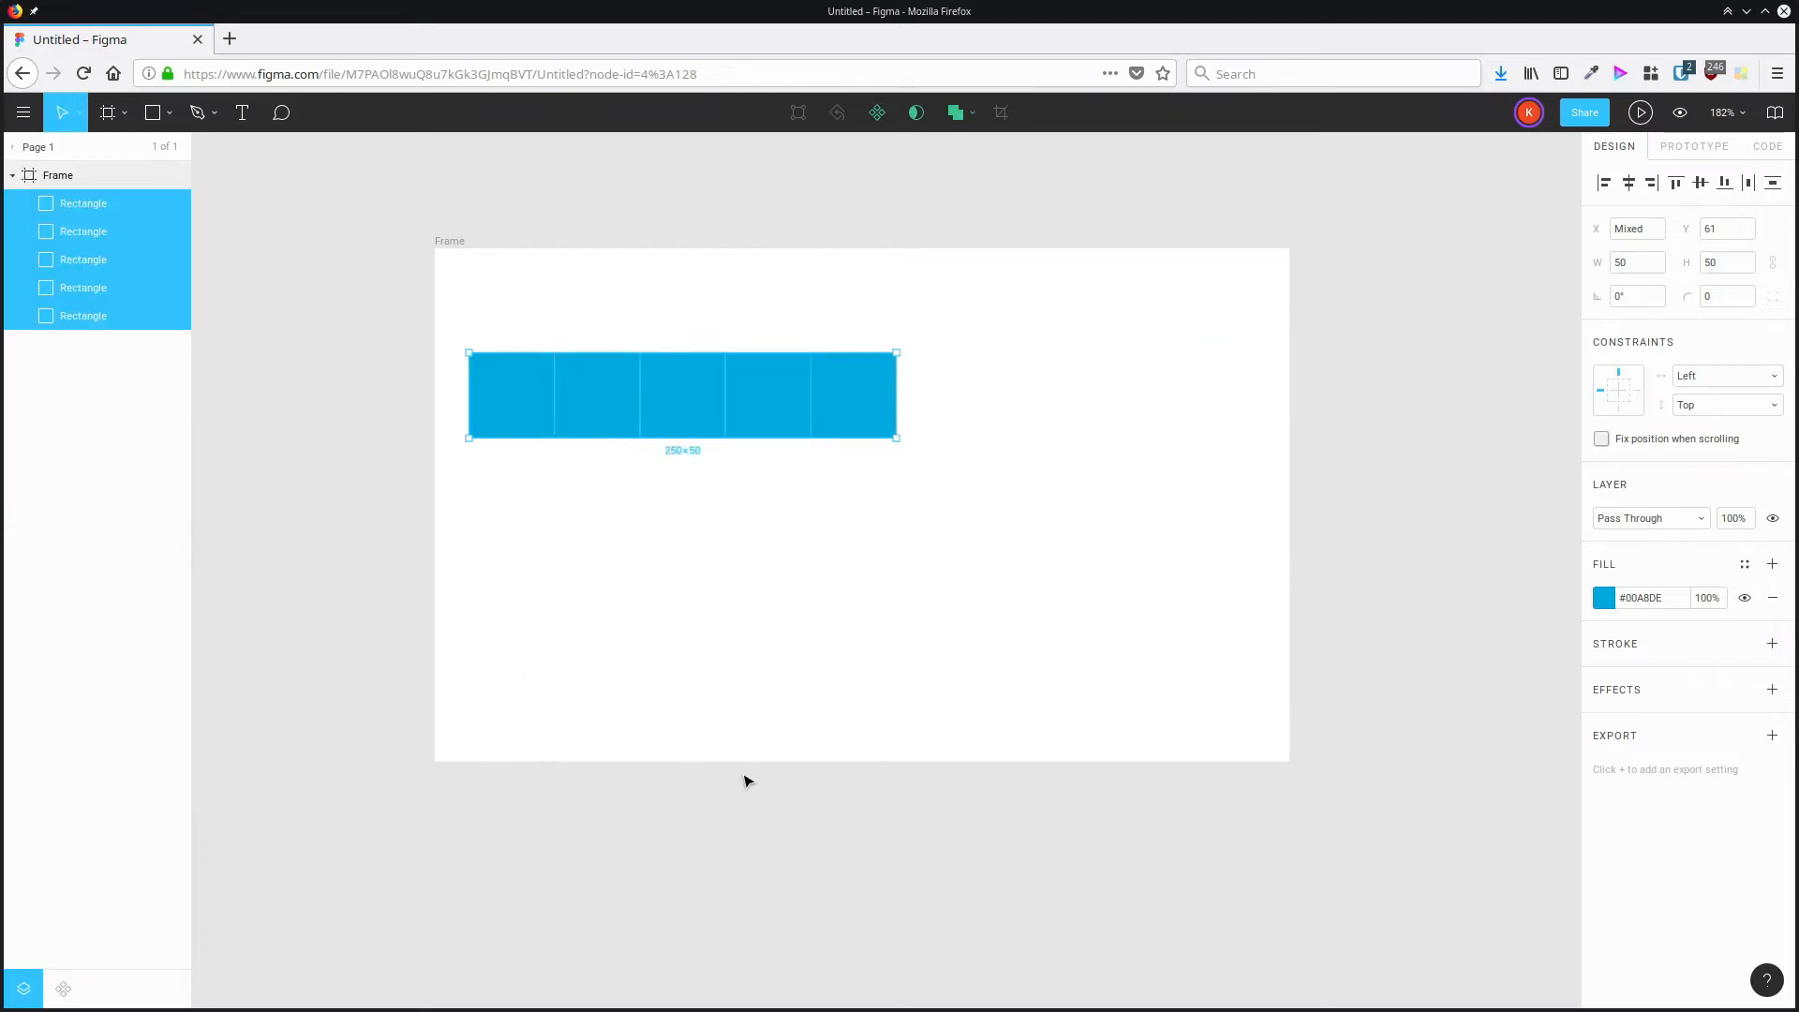
mouse_move(951, 878)
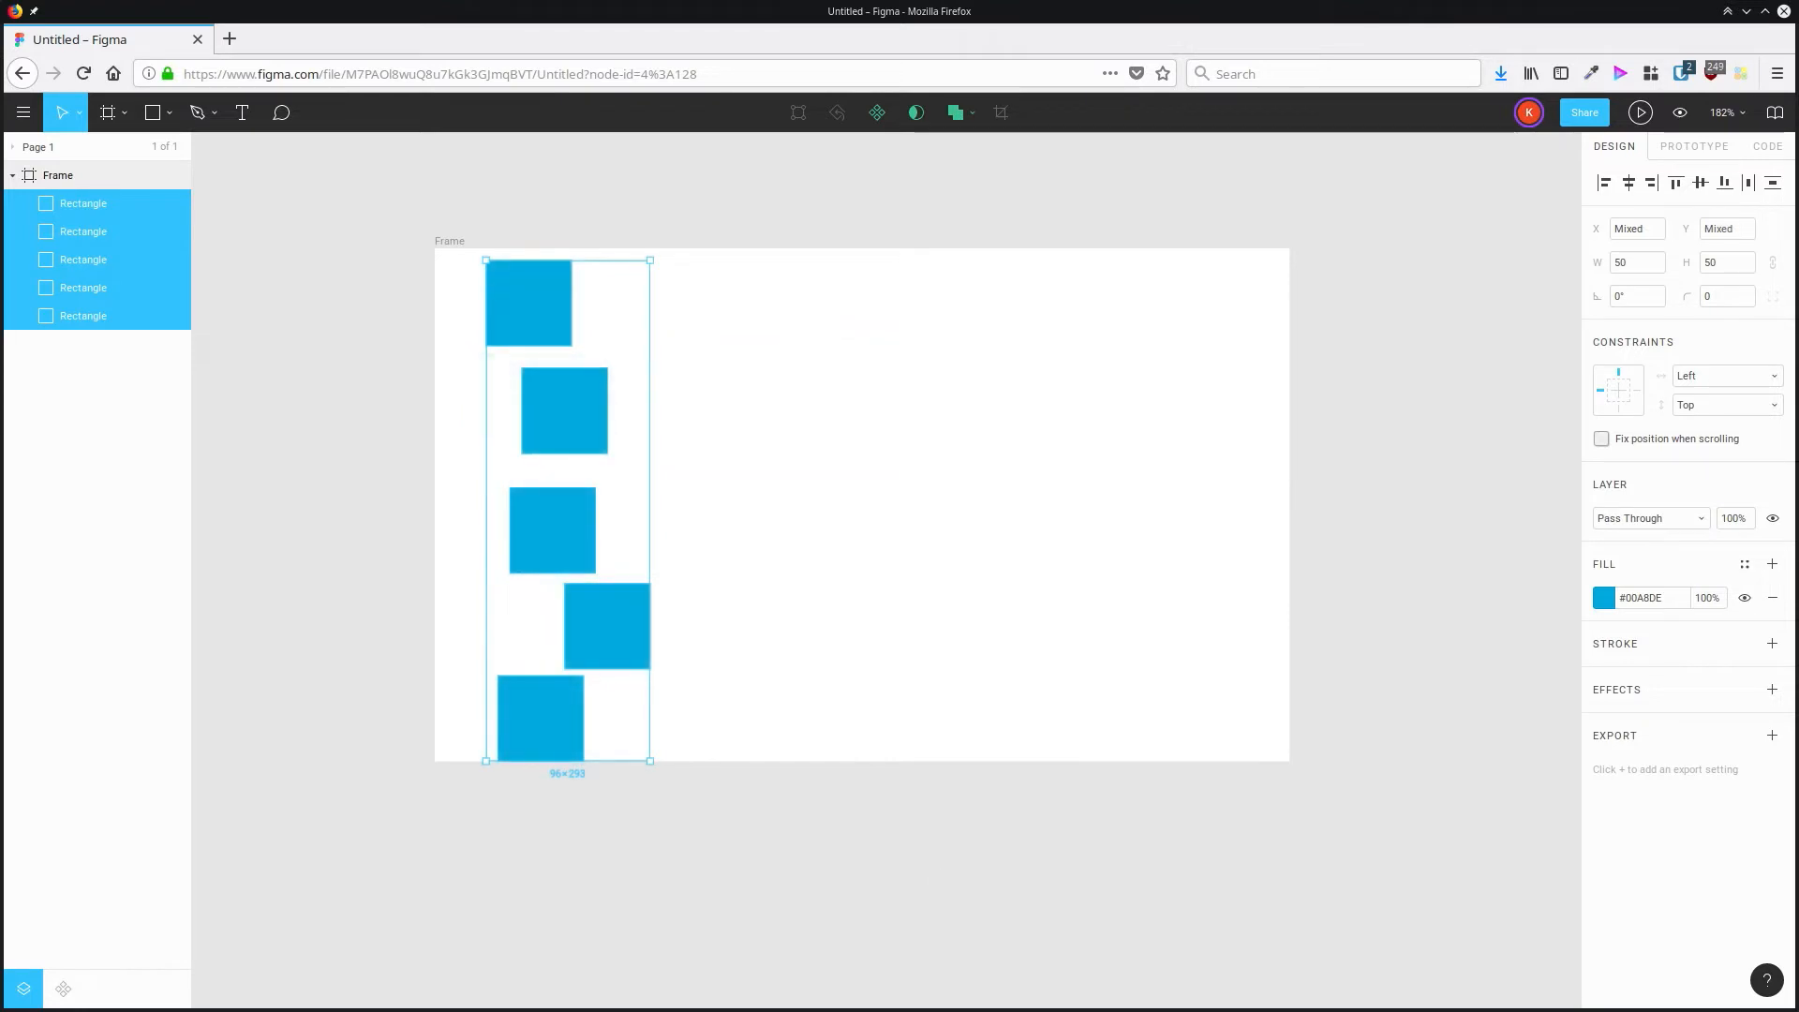
Pack the squares into a gapless vertical stack with Pack Vertical.
click(23, 112)
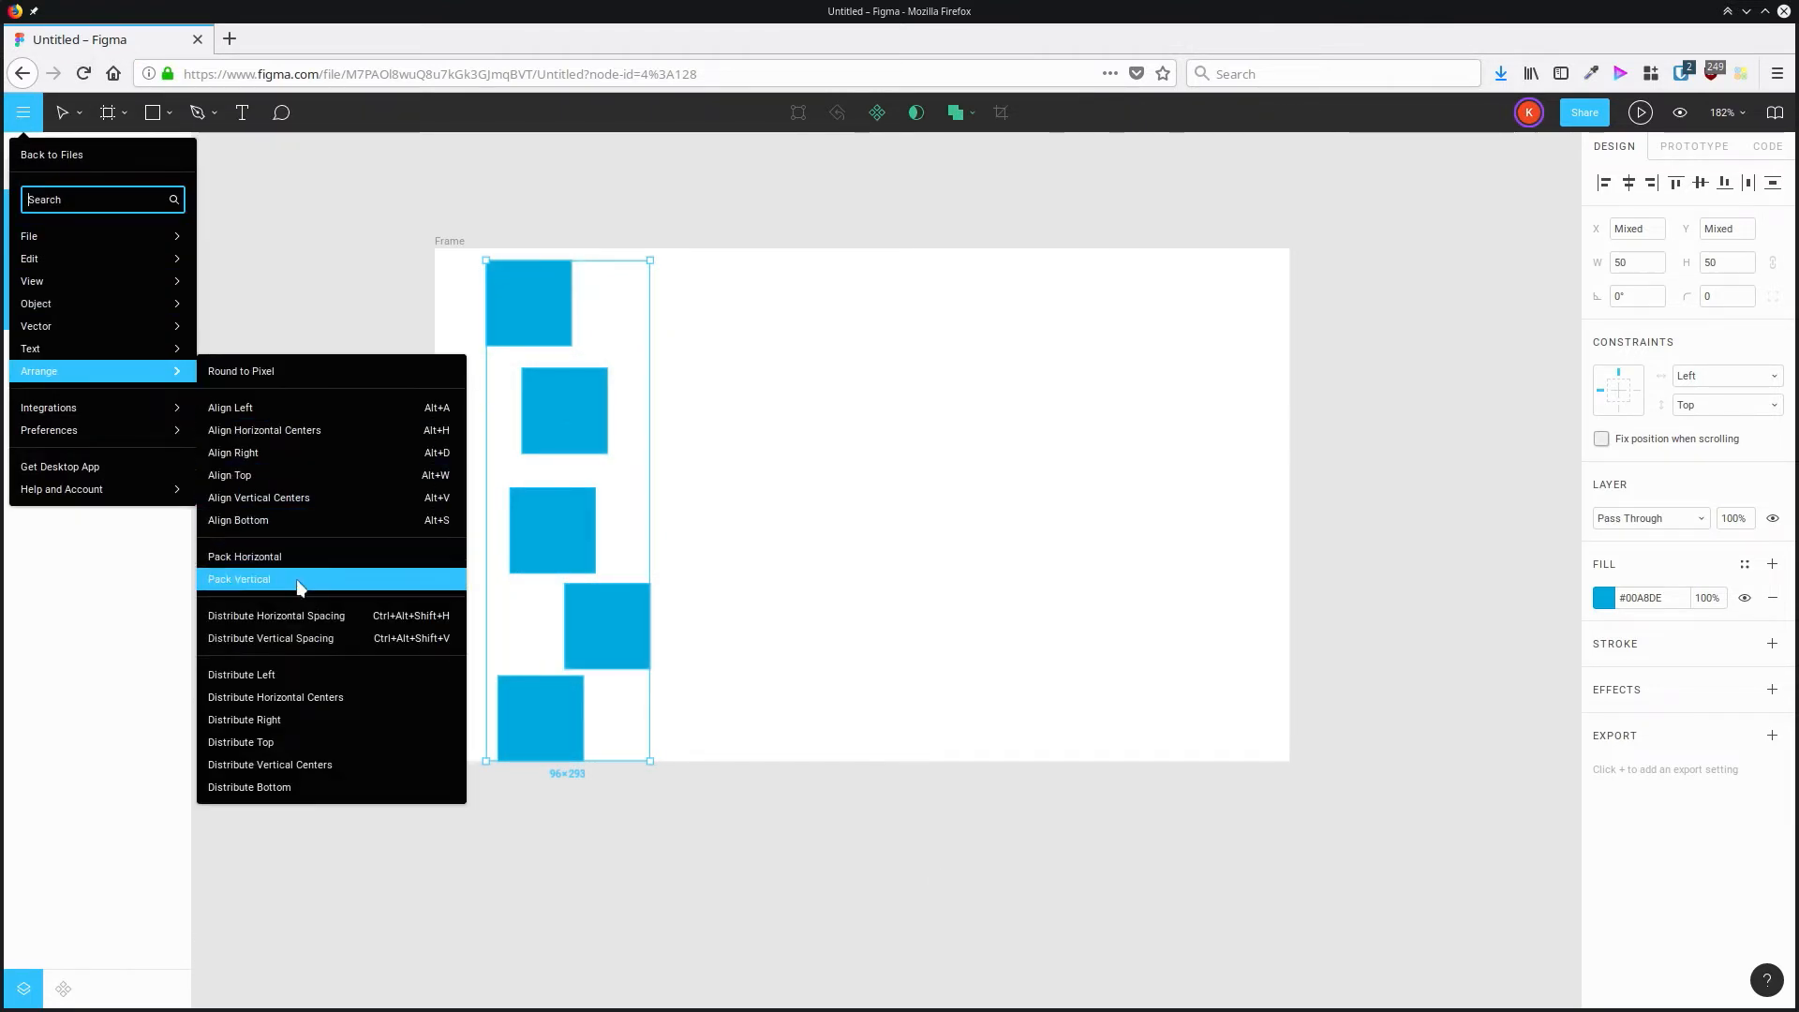
click(239, 579)
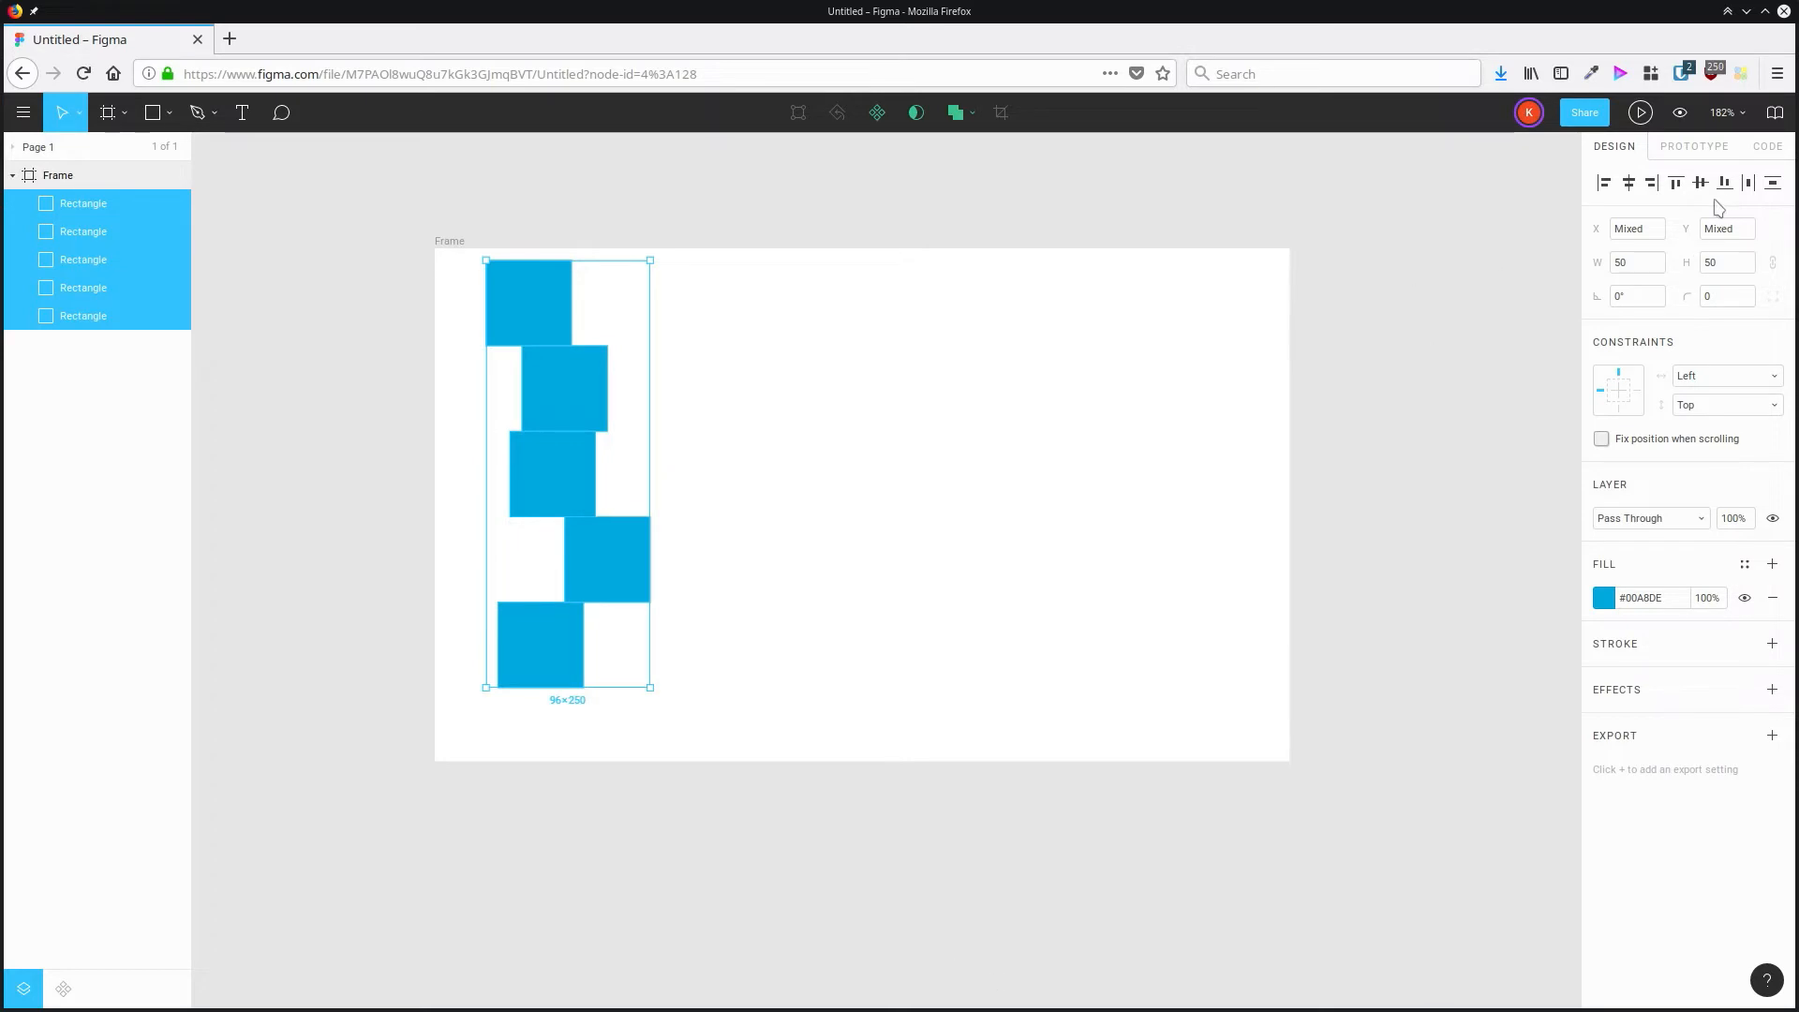
click(1628, 183)
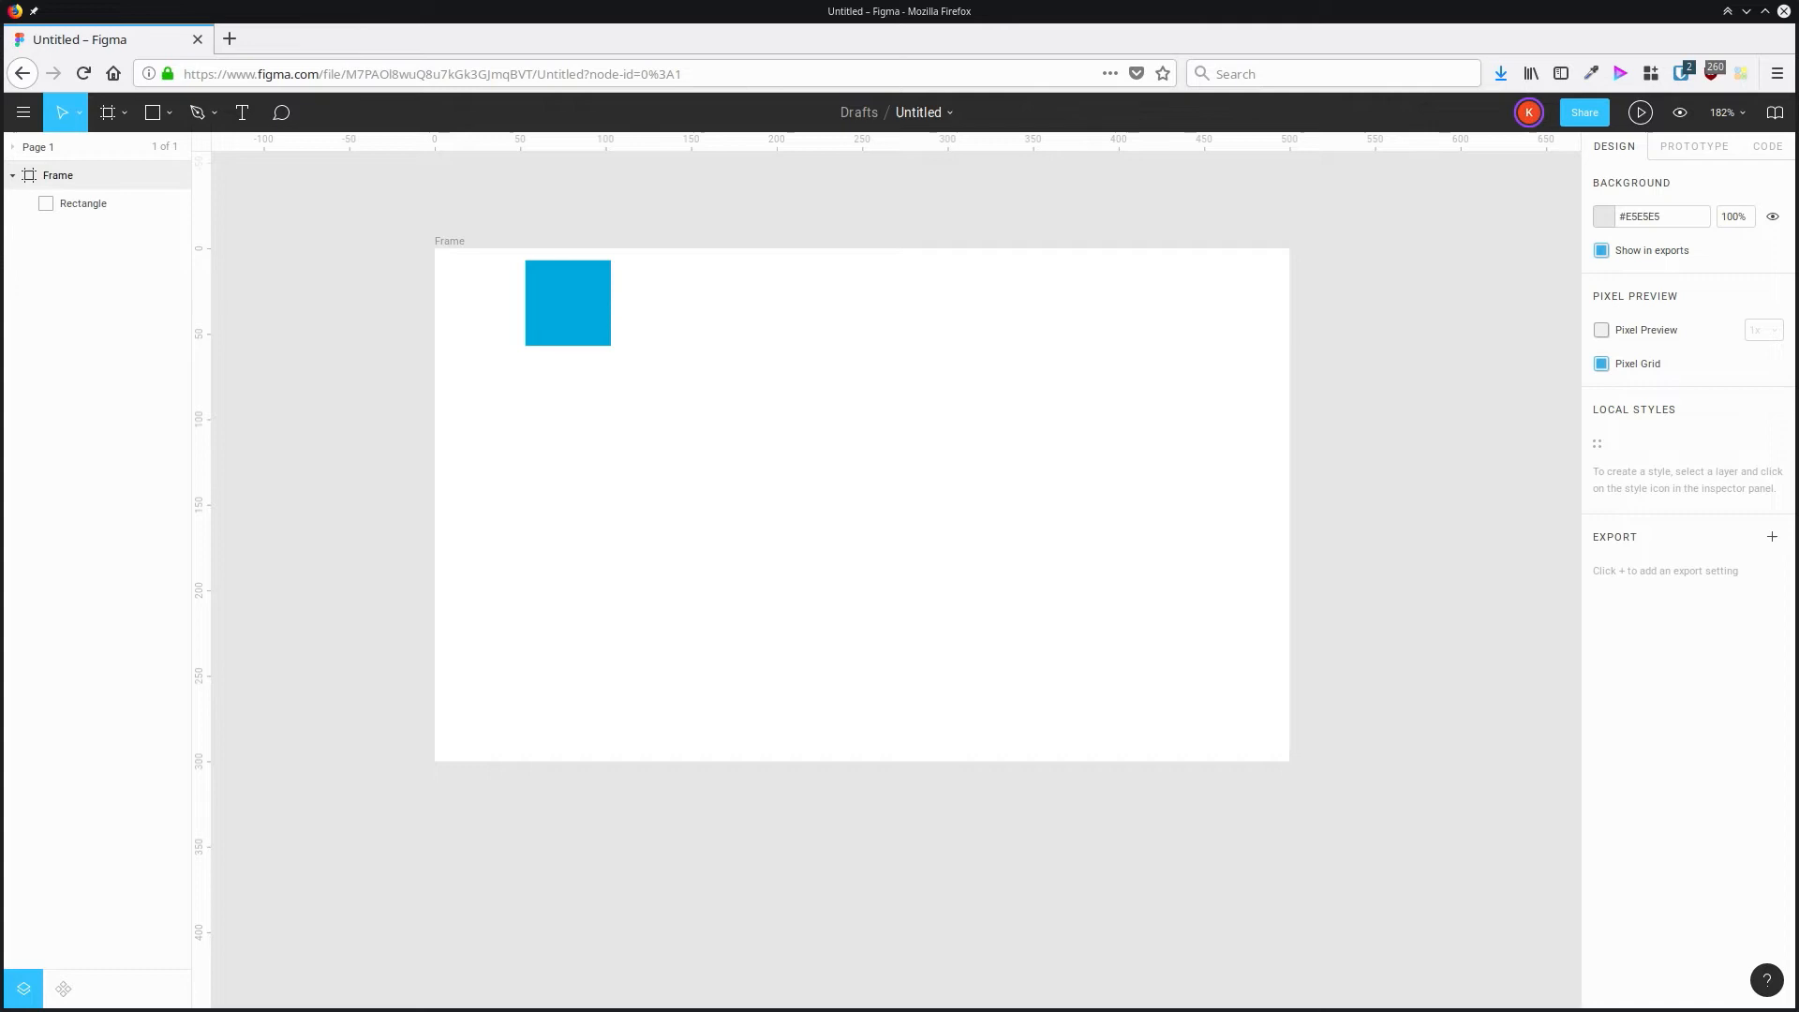
Drag the blue square within the frame to x 50 on the ruler, then lower it into its final spot.
click(568, 302)
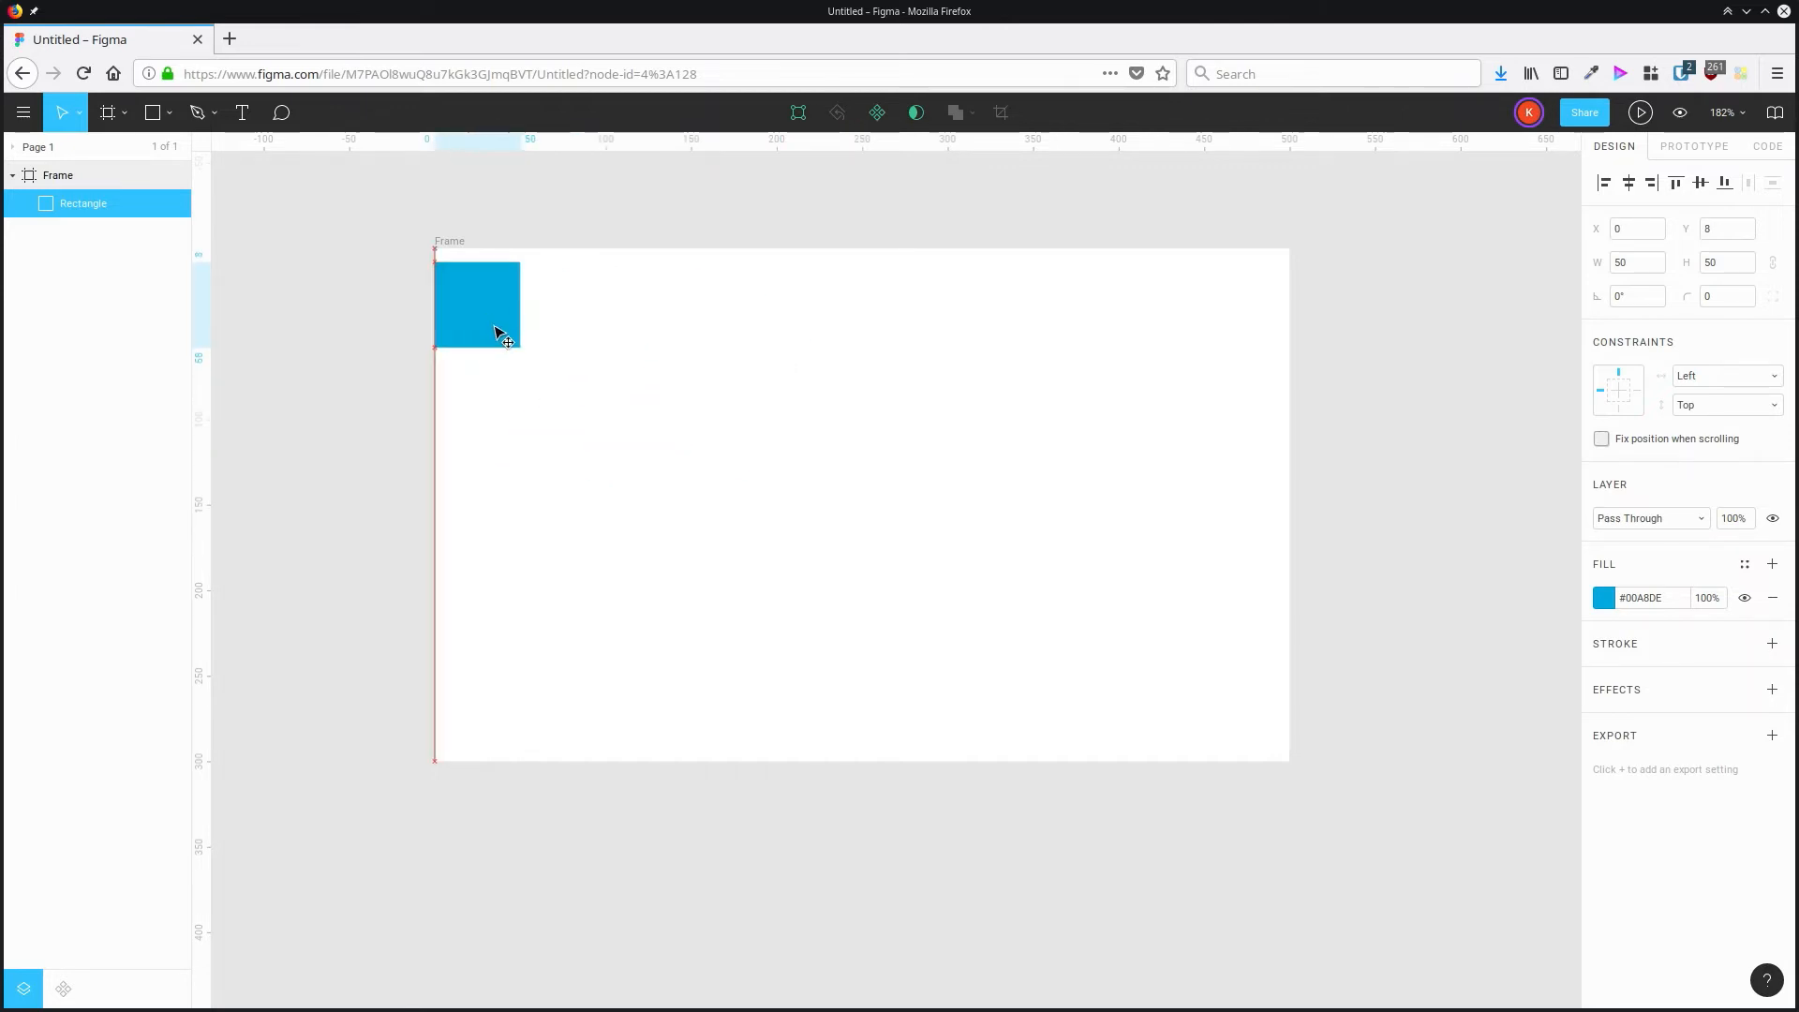
drag(475, 304, 531, 344)
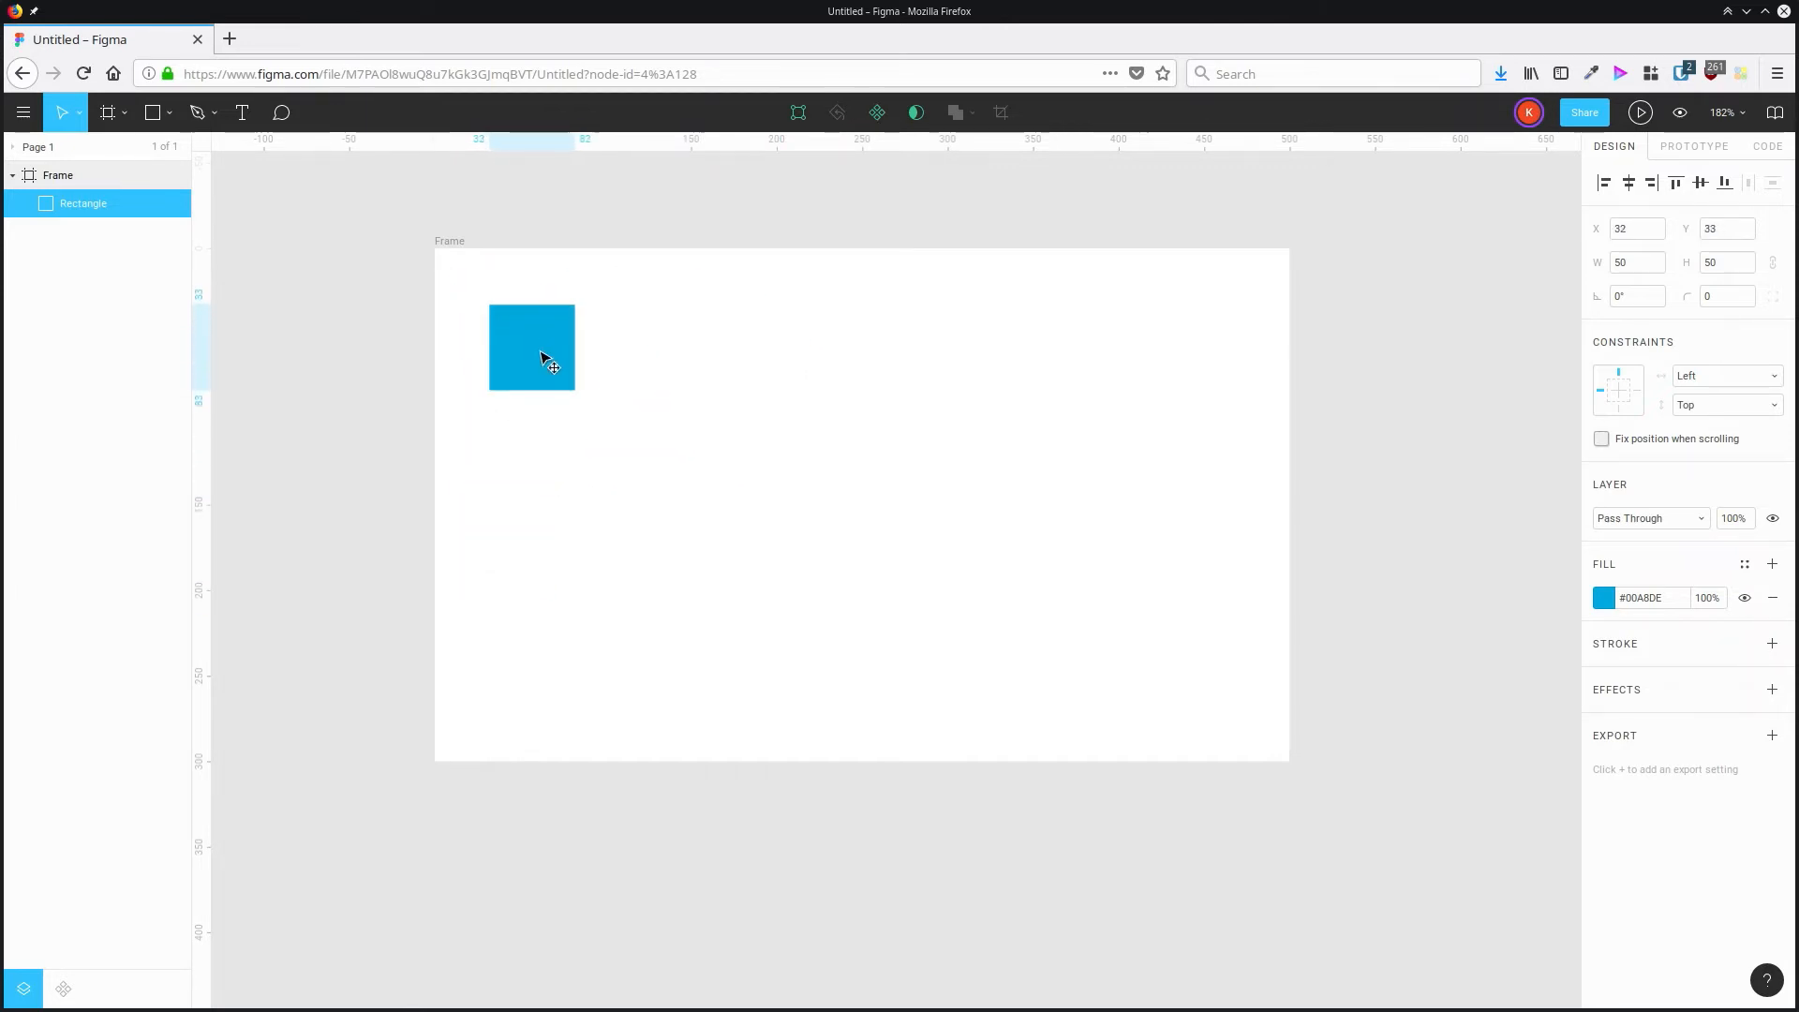
drag(545, 359, 576, 337)
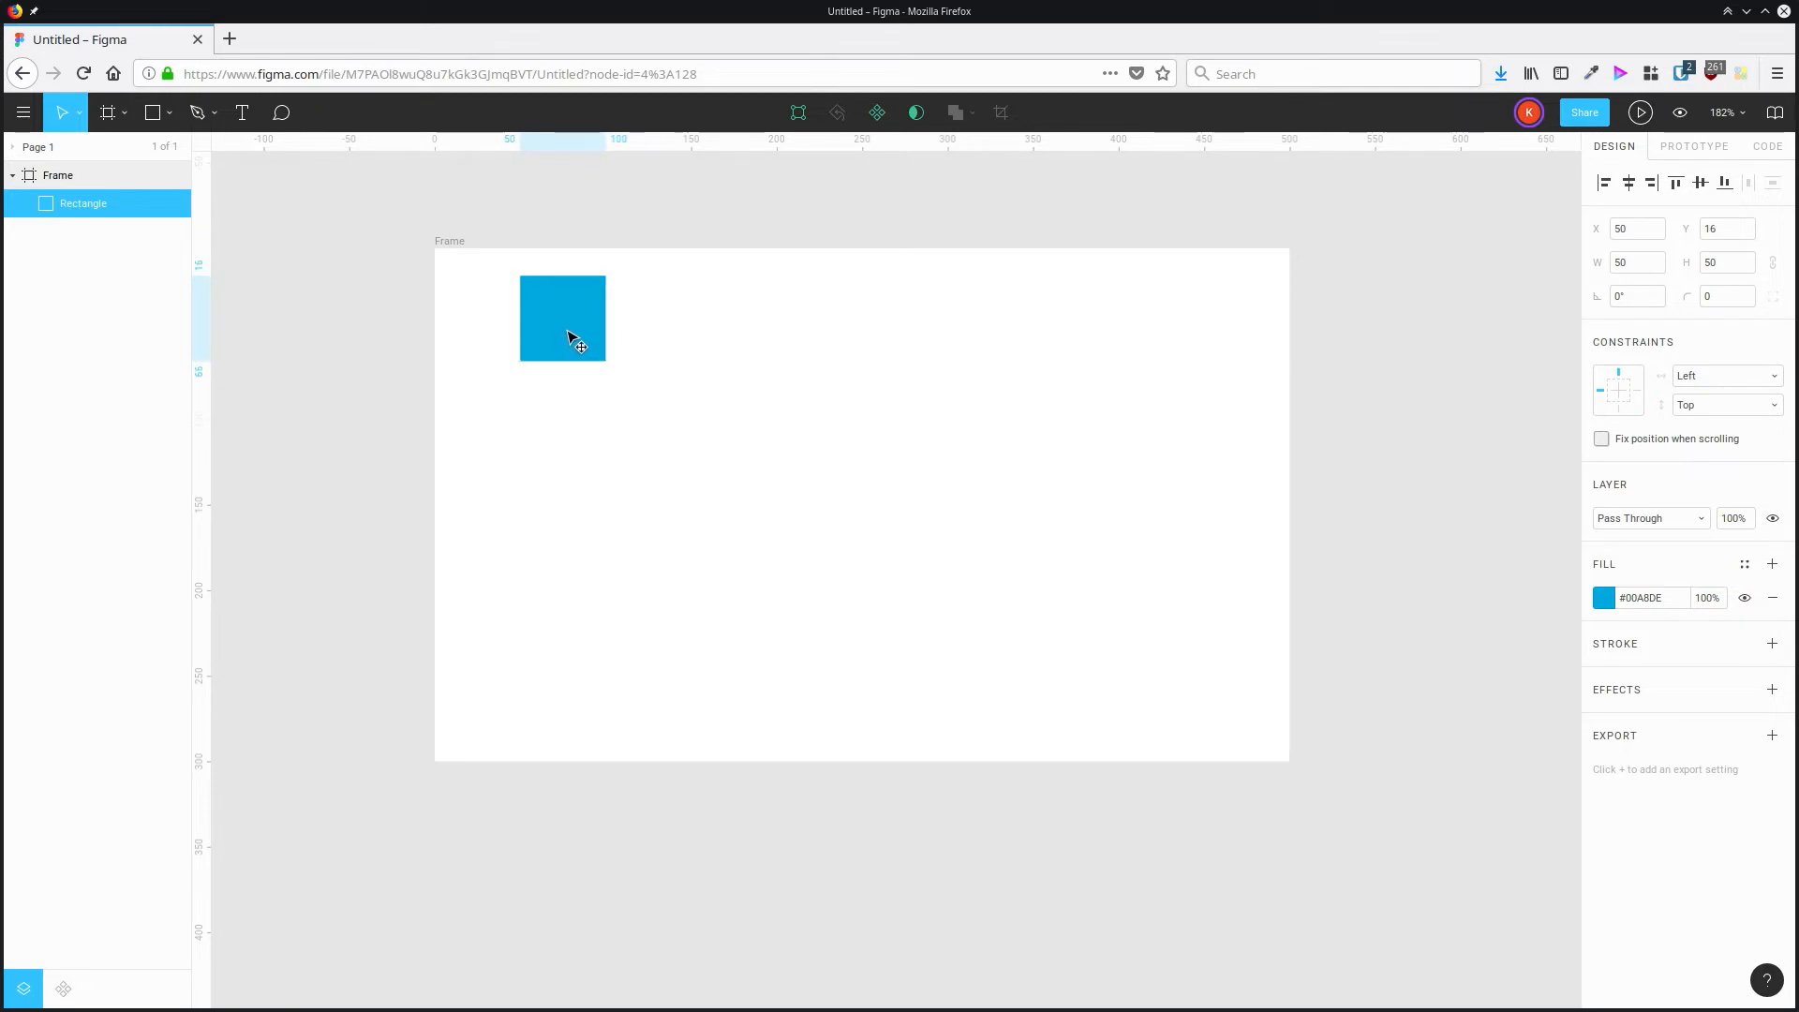
click(562, 318)
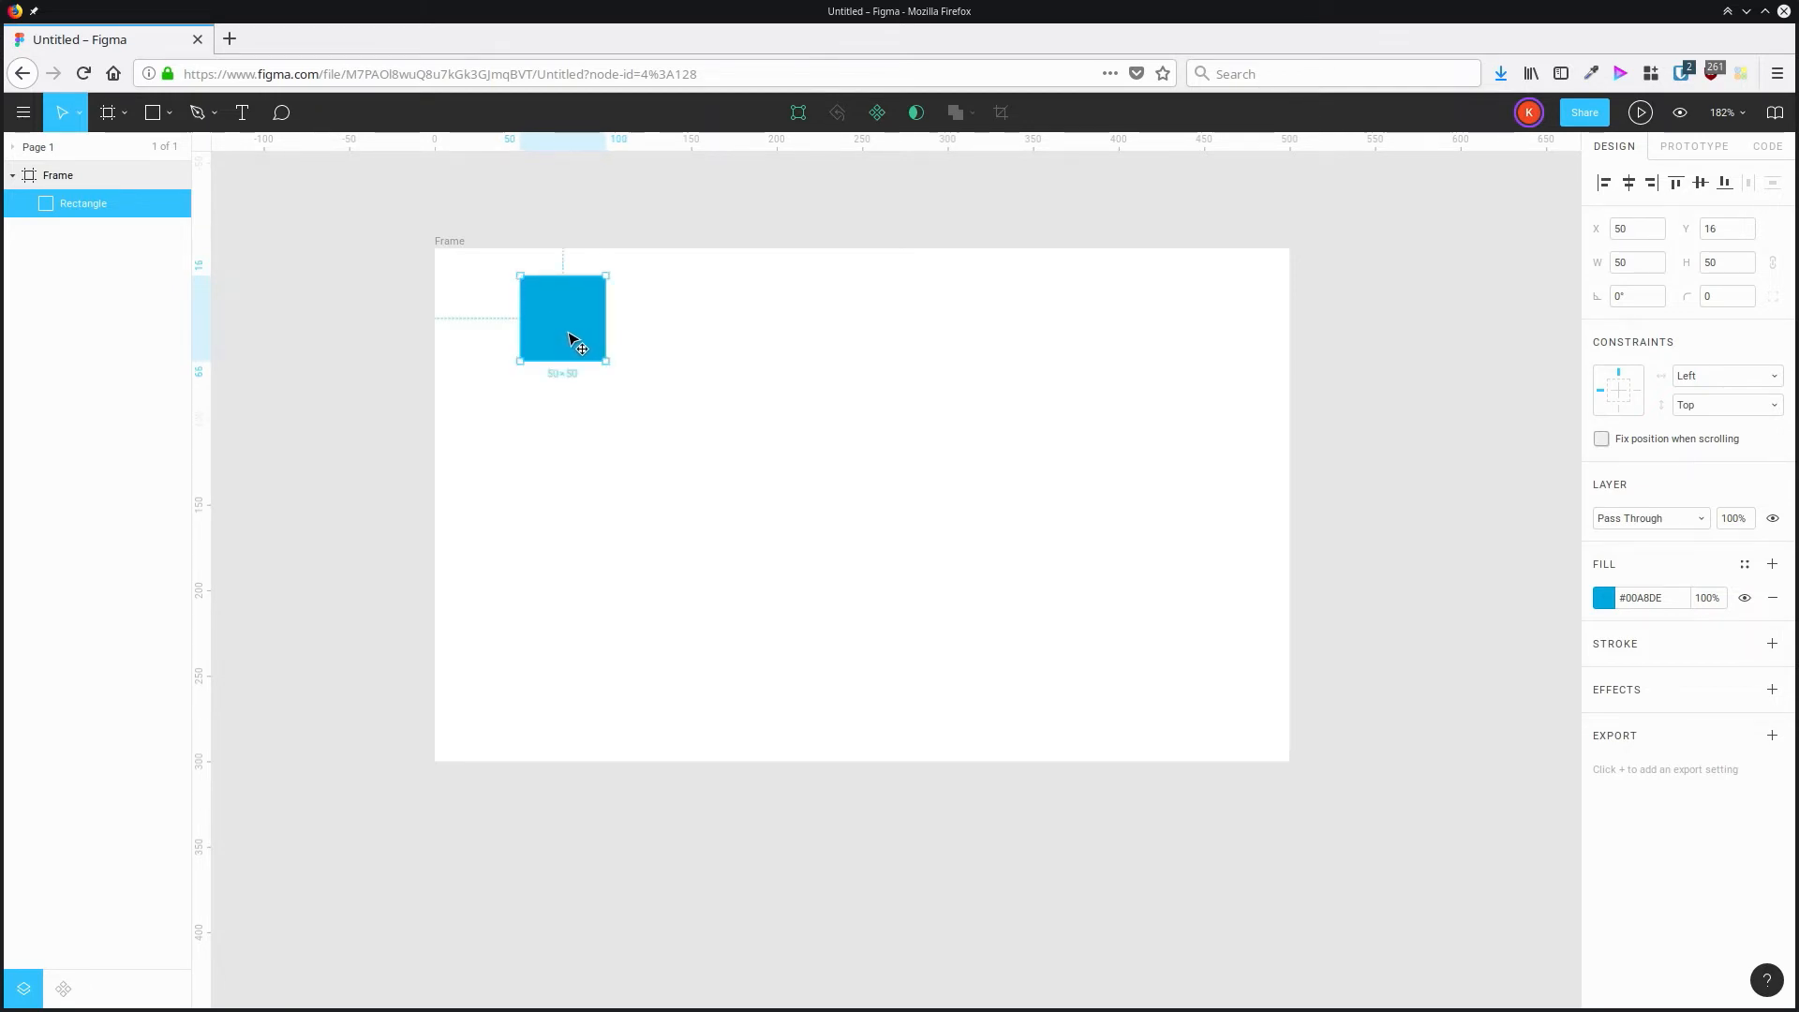
drag(563, 318, 562, 358)
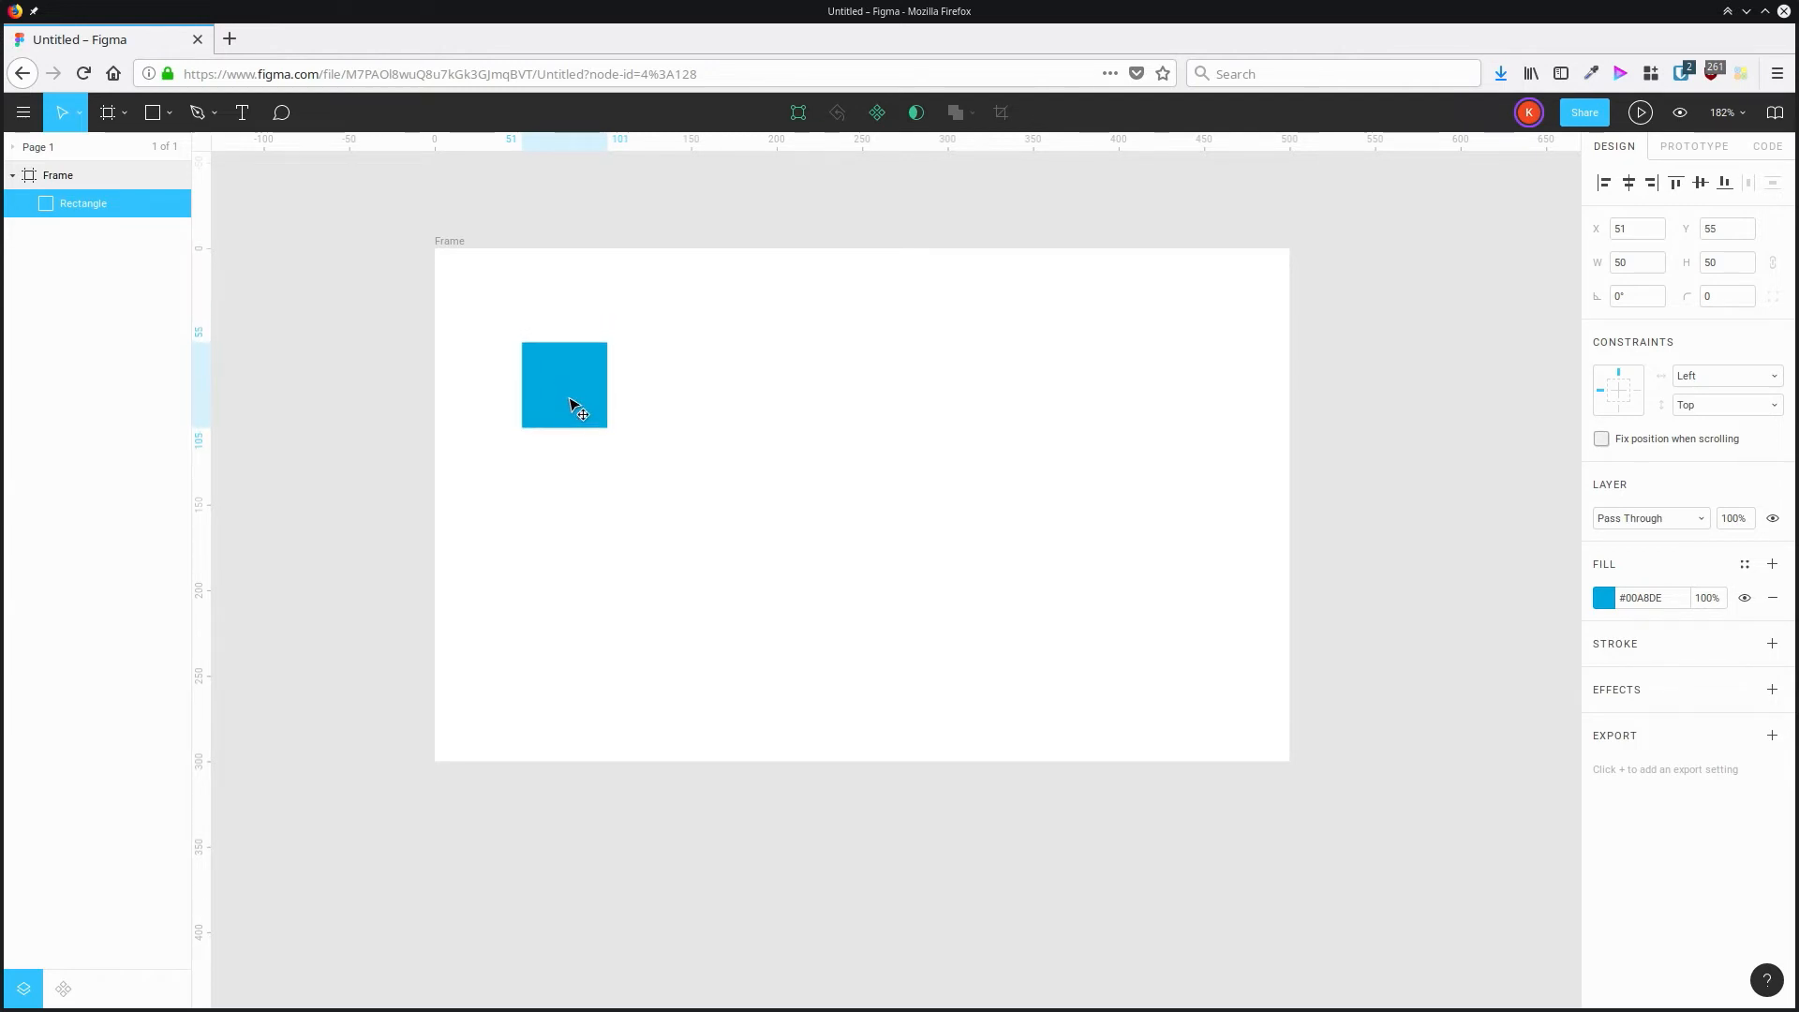
drag(570, 407, 577, 395)
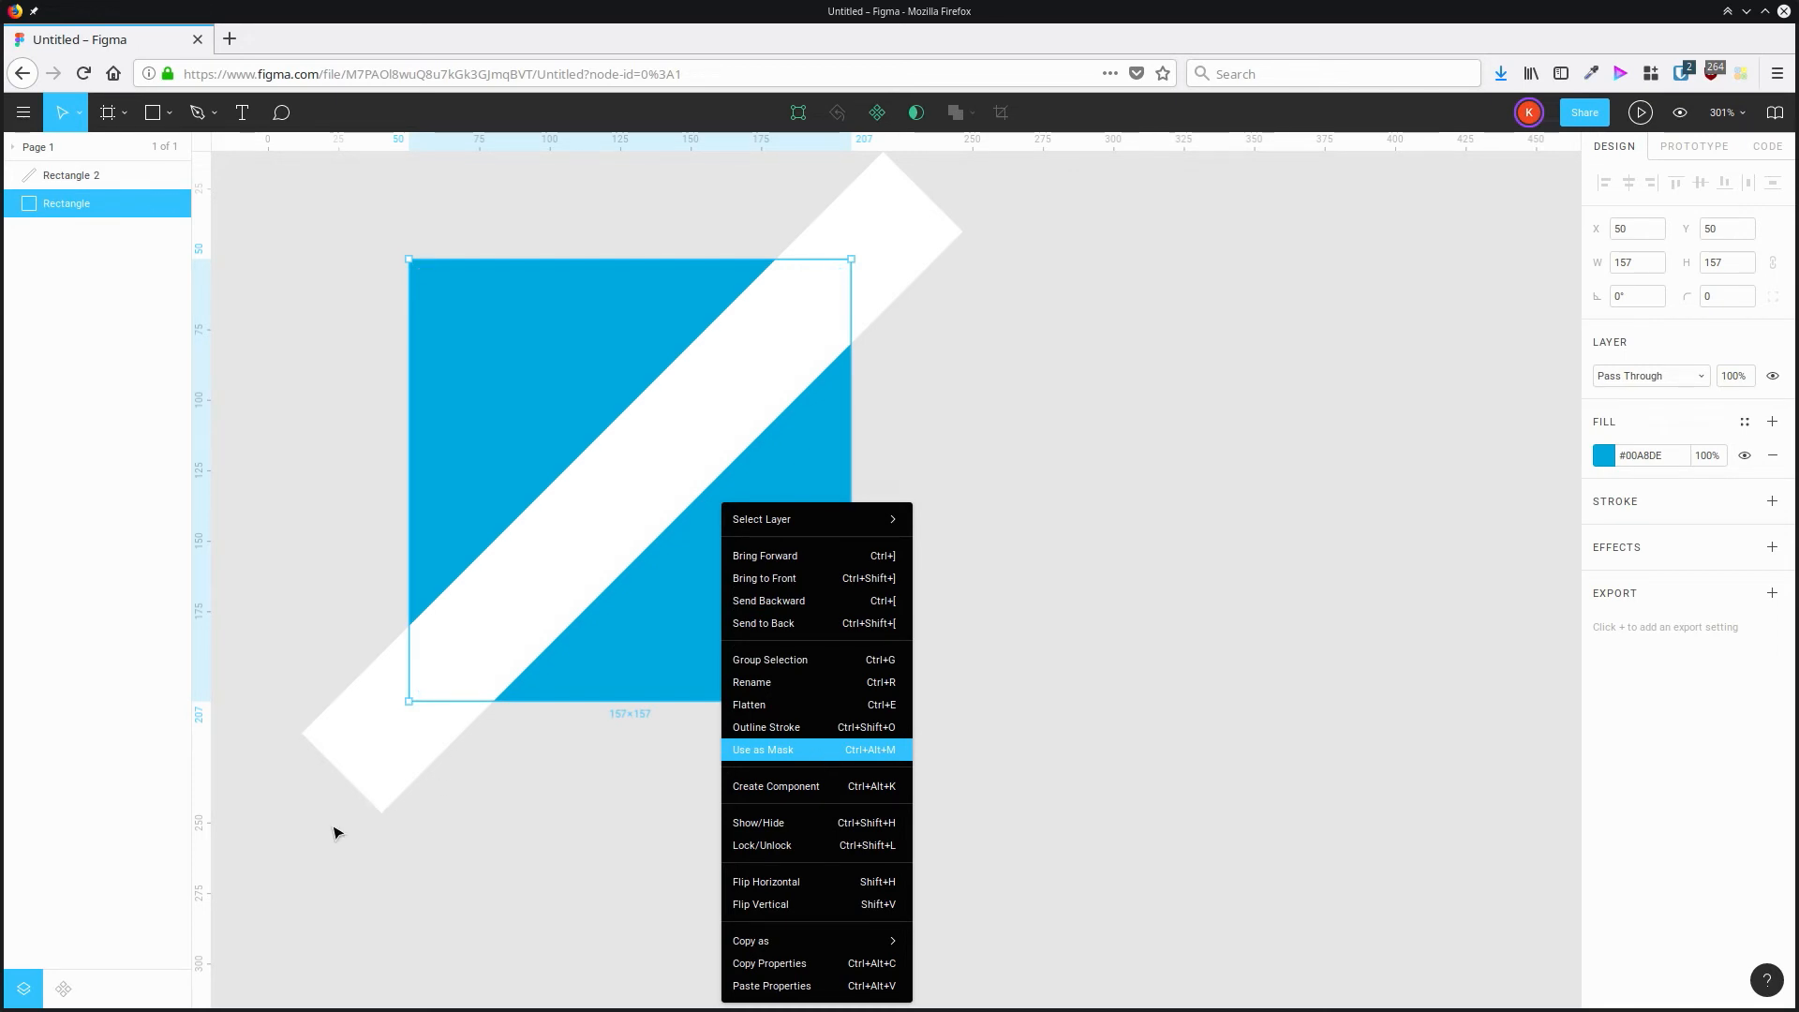
mouse_move(481, 829)
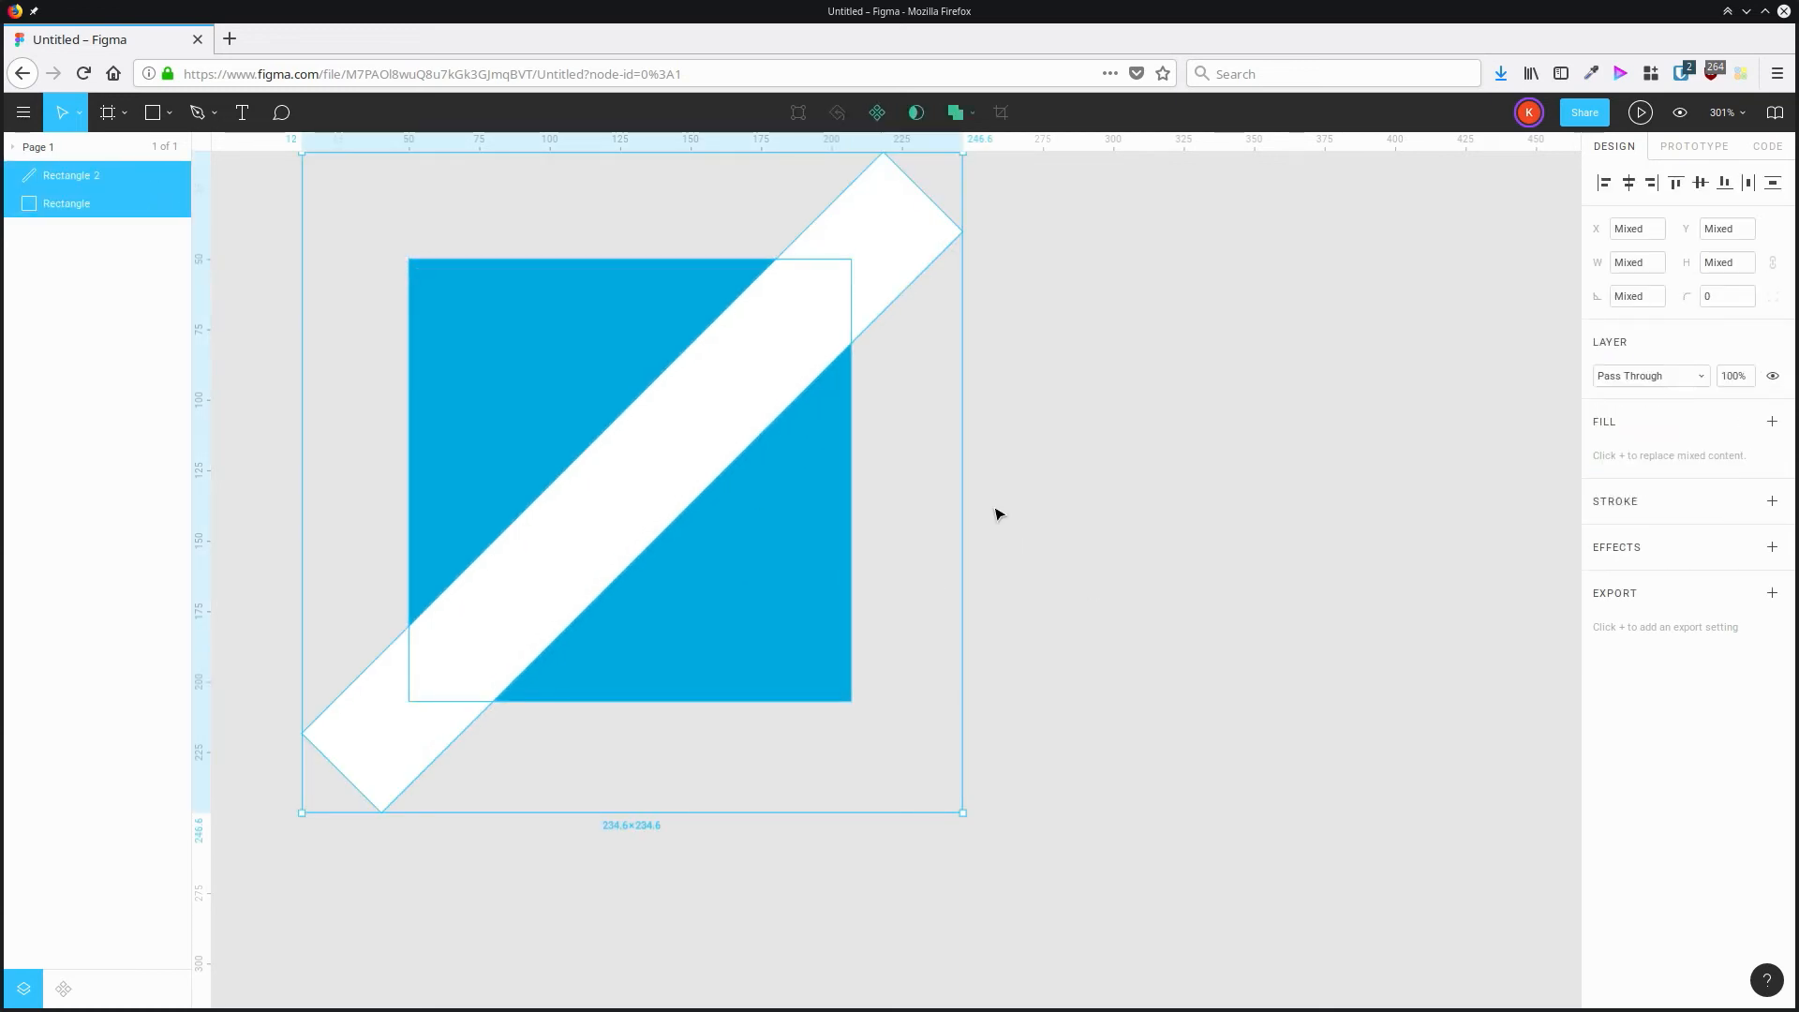
Group the square and strip with Ctrl+G and set the square as the mask.
key(Ctrl+g)
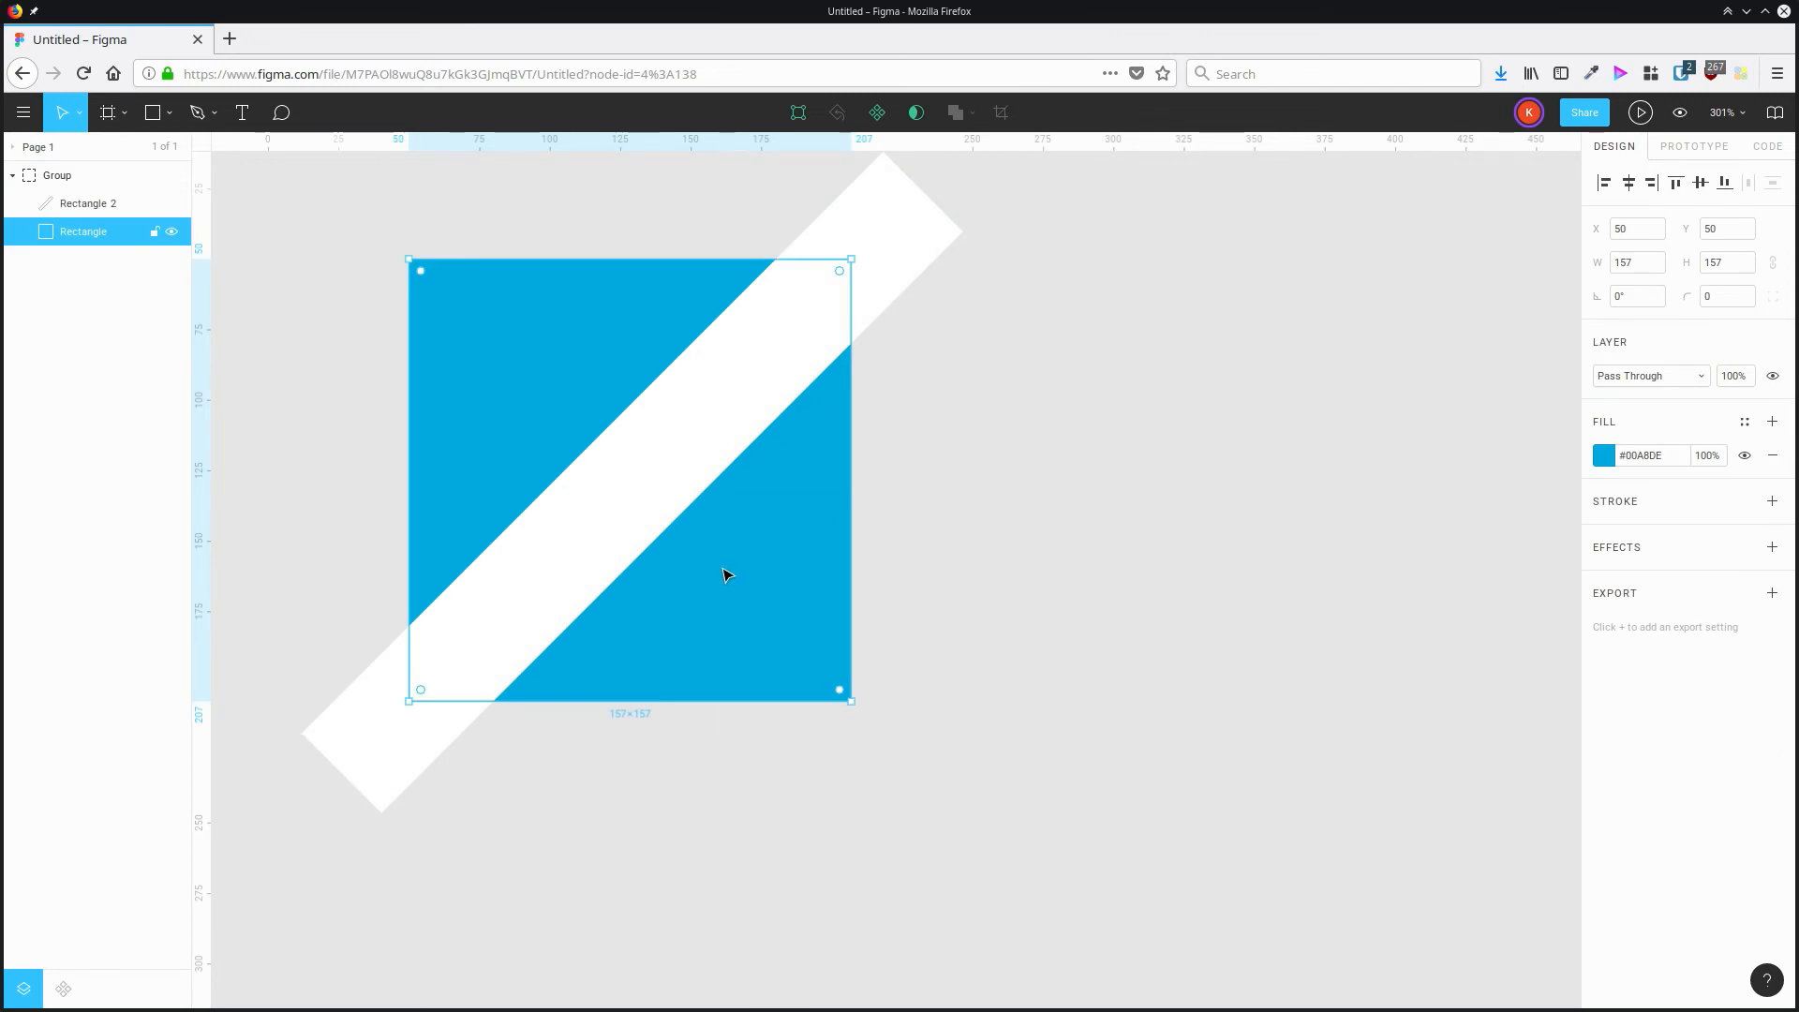
click(916, 112)
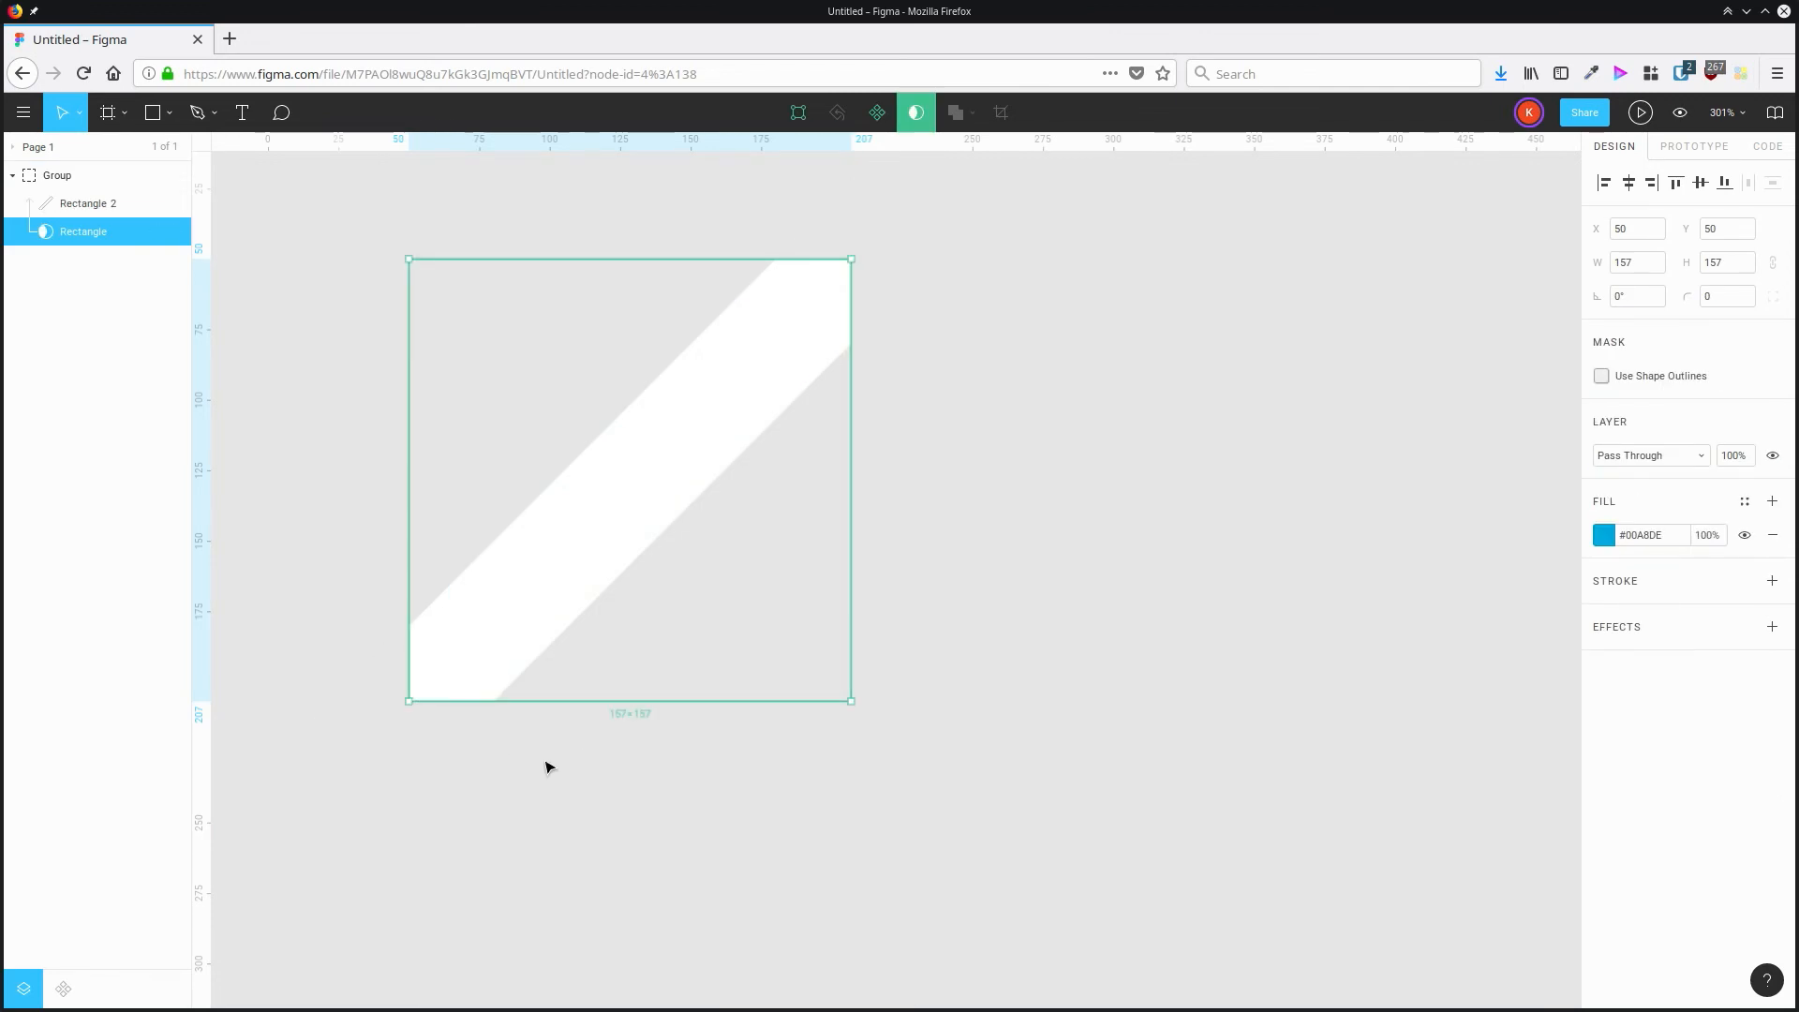